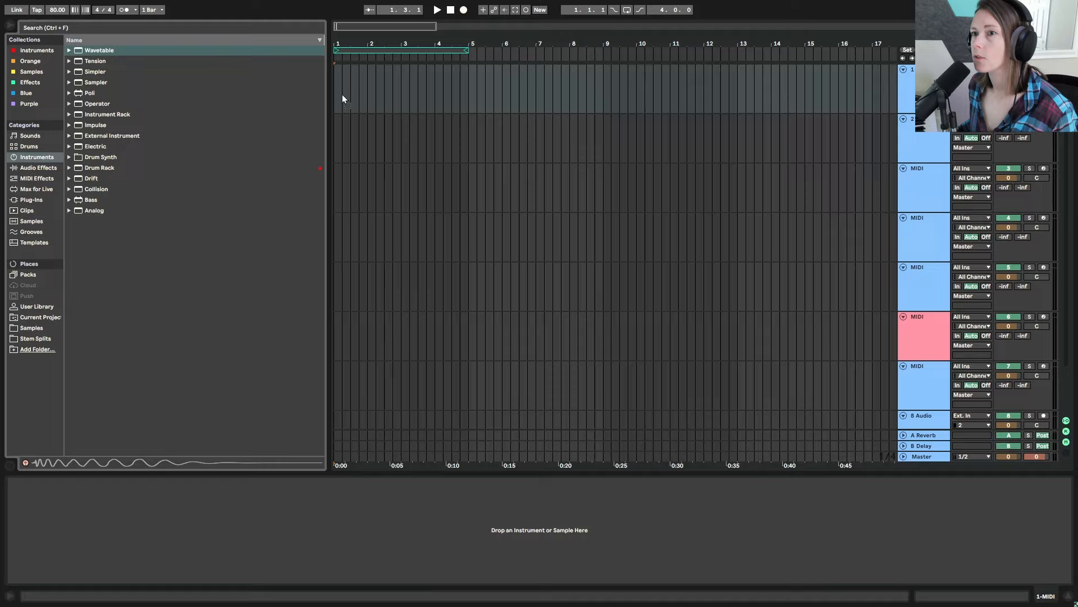
Load Wavetable onto the MIDI track, drop Osc 1 to -12 st and enable Osc 2.
{"action": "double_click", "coordinate": [99, 50]}
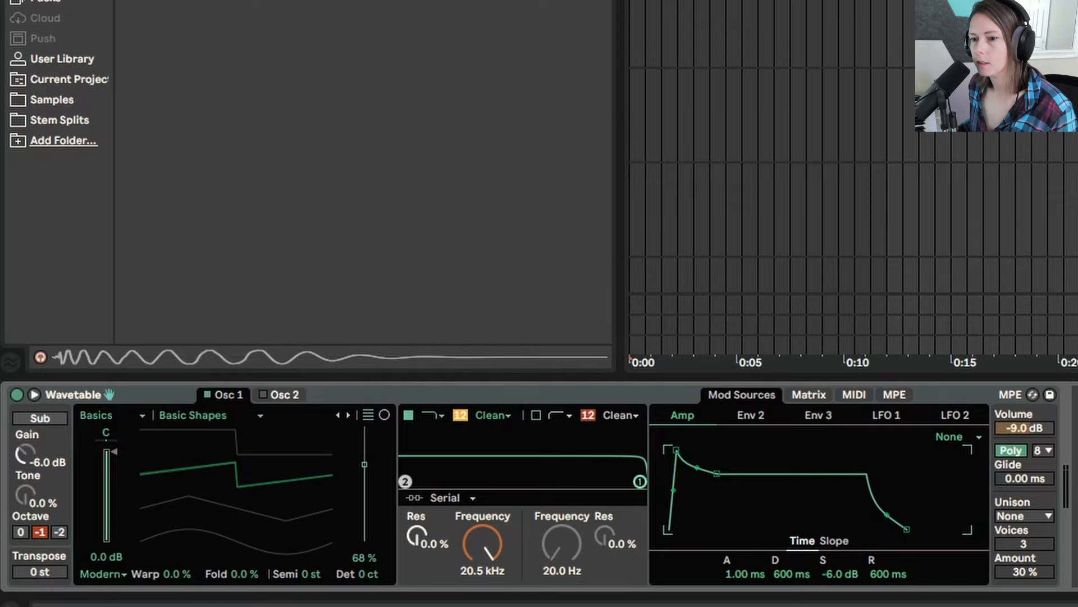
{"action": "mouse_move", "coordinate": [303, 476]}
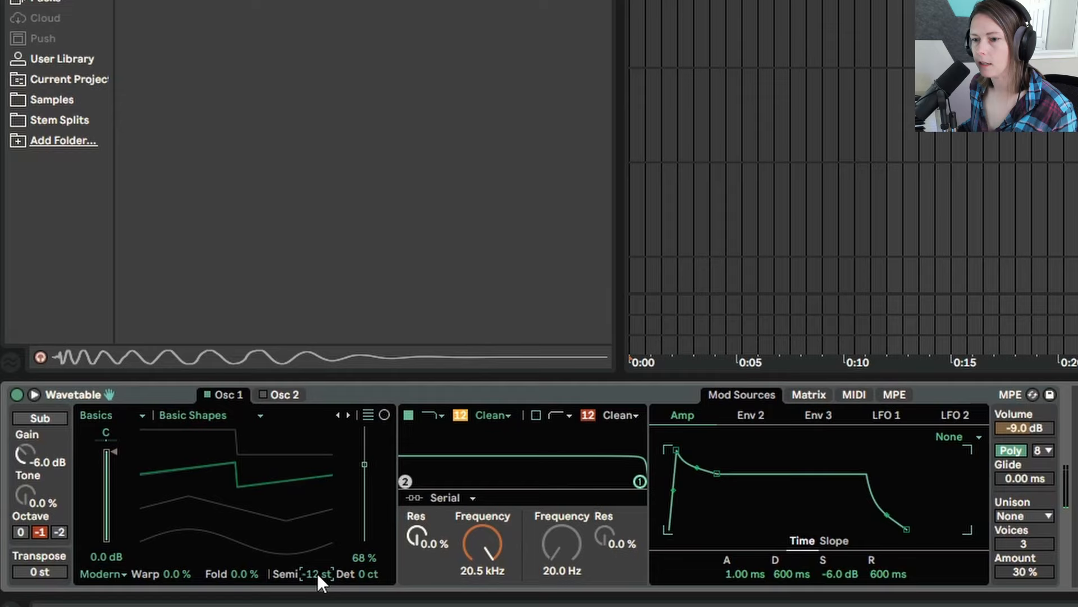
{"action": "mouse_move", "coordinate": [278, 410]}
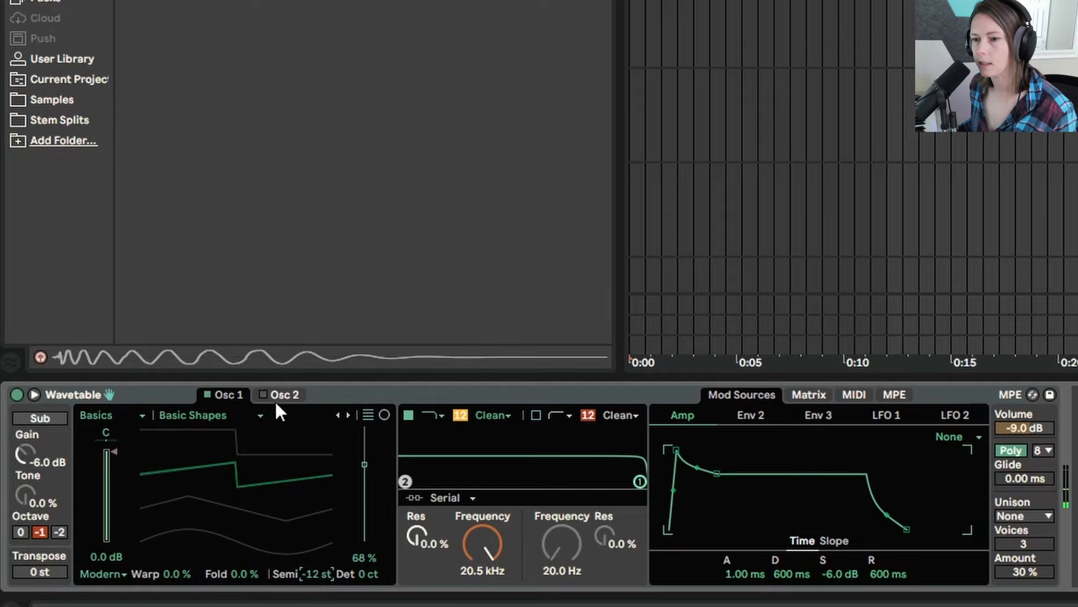
{"action": "left_click", "coordinate": [284, 394]}
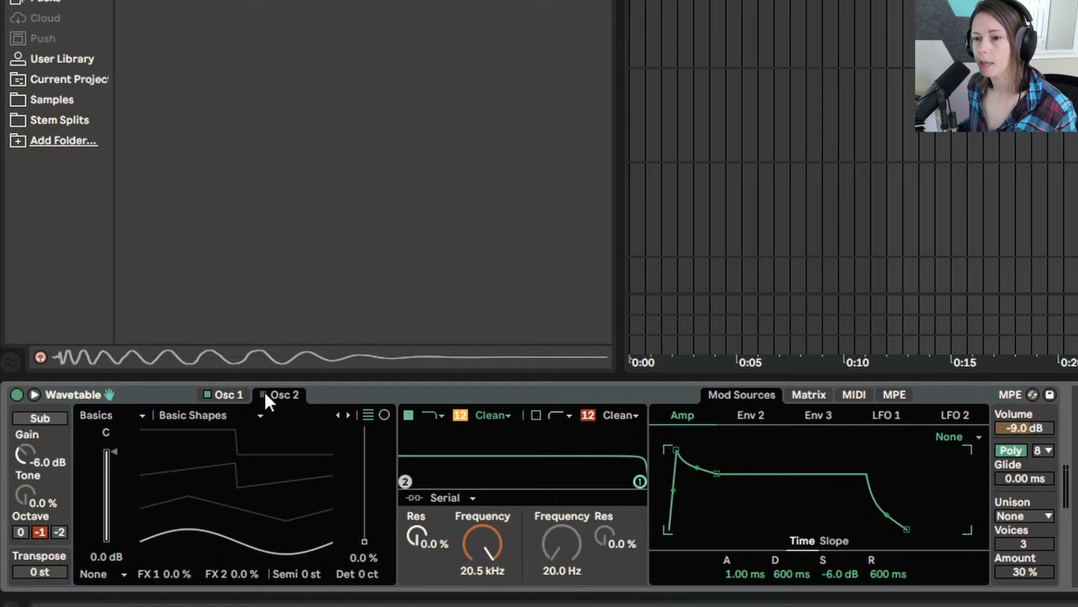
{"action": "left_click", "coordinate": [266, 395]}
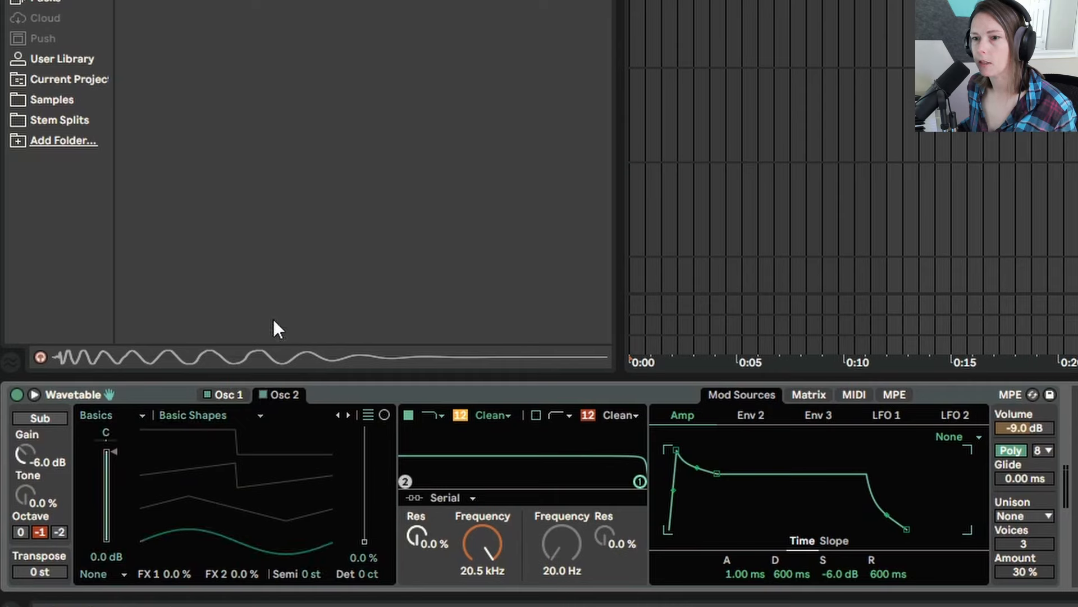
{"action": "mouse_move", "coordinate": [59, 110]}
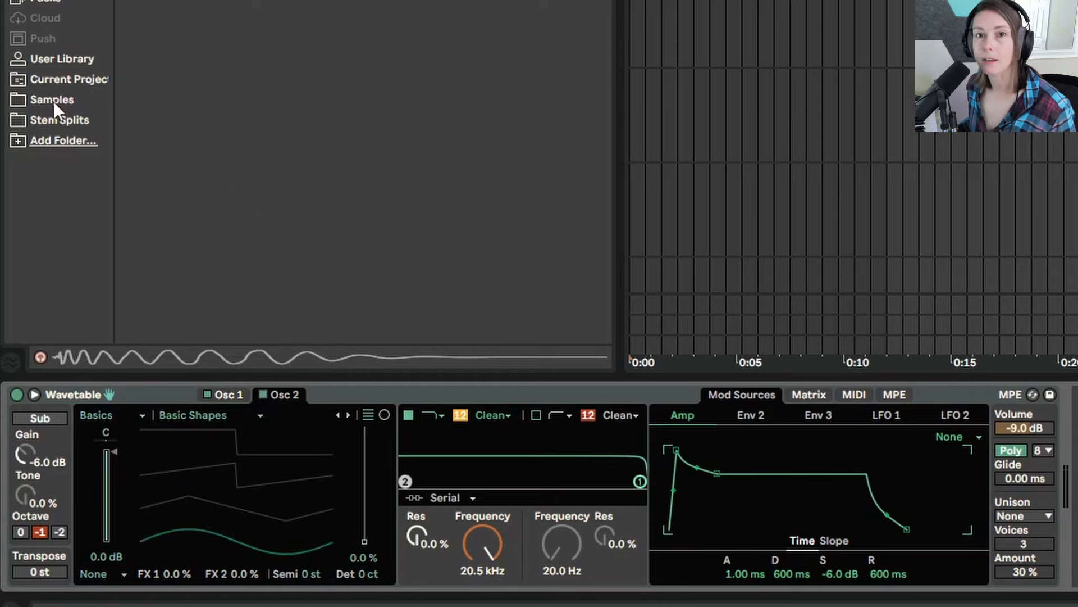
Browse the Samples folders for the BBL3 kick breaking wavetable for Osc 2.
{"action": "left_click", "coordinate": [52, 99]}
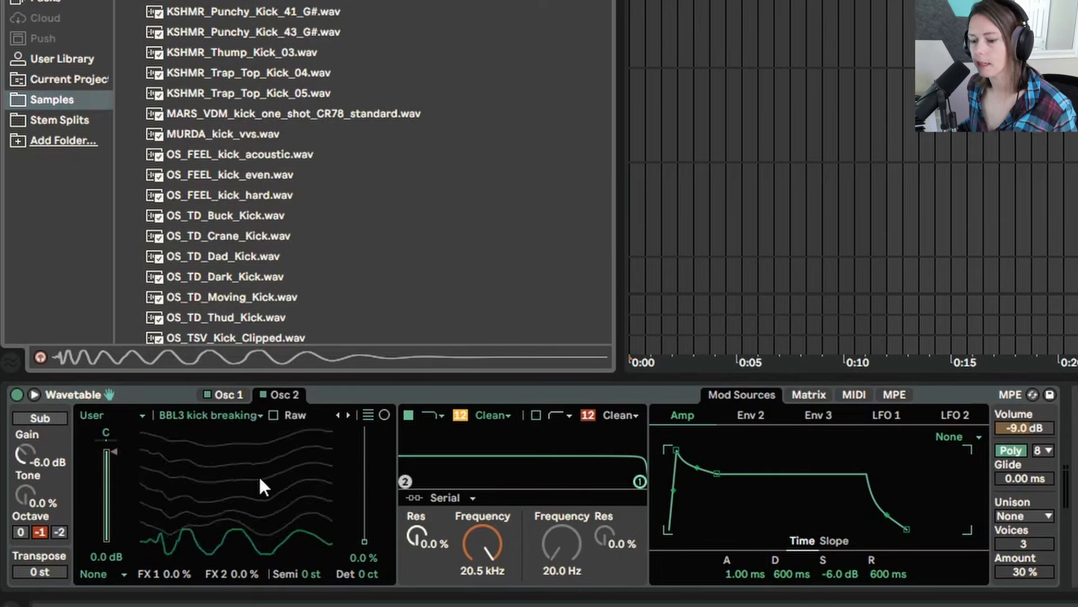
{"action": "mouse_move", "coordinate": [246, 563]}
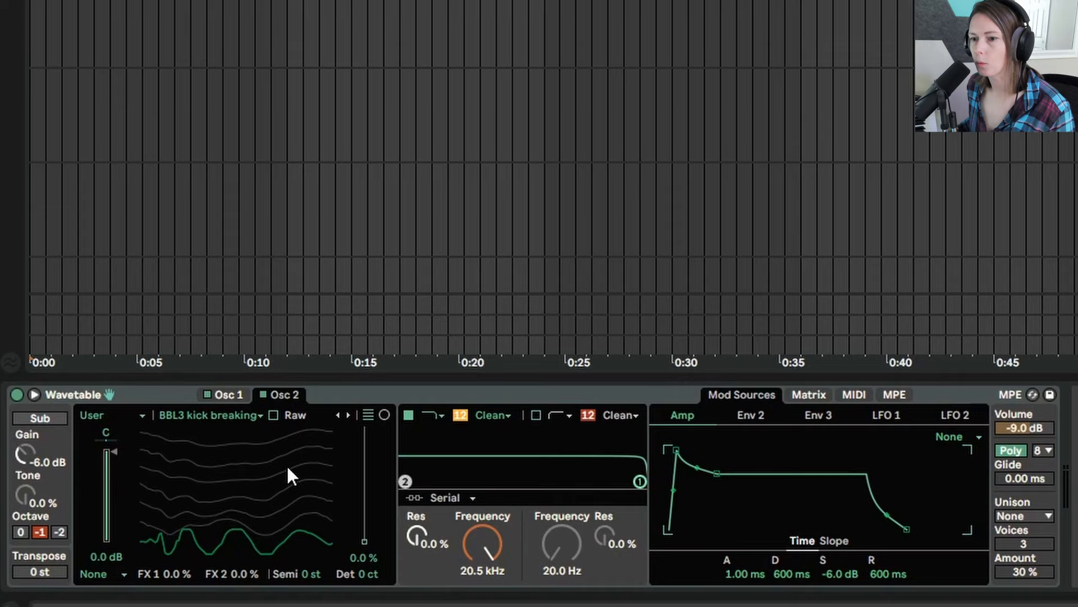
{"action": "mouse_move", "coordinate": [316, 582]}
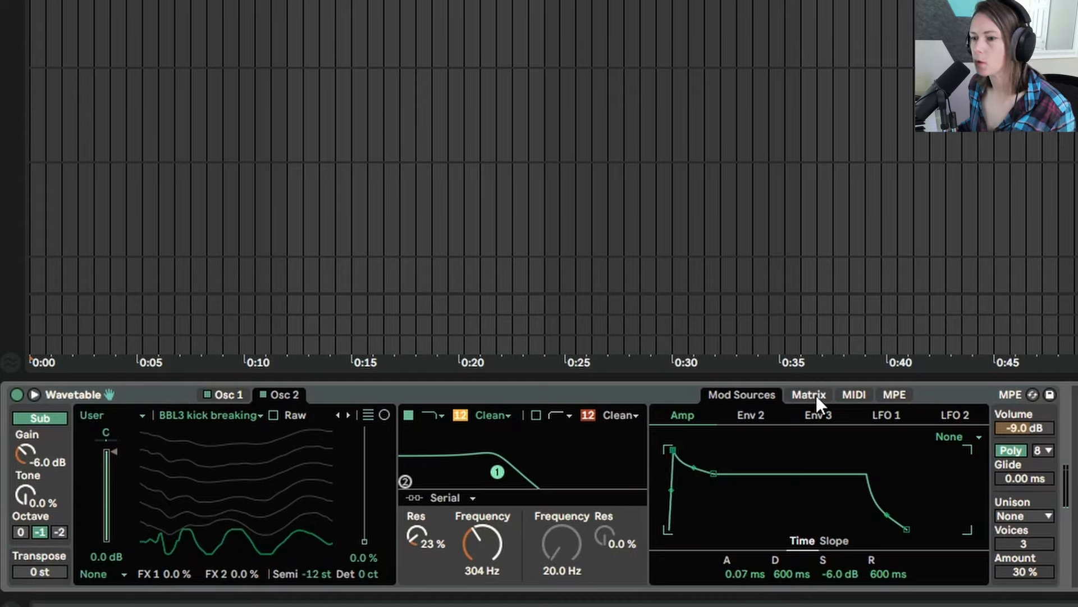
Route Env 2 to filter cutoff, set PRD 24 filter and Classic unison, add Bass Mono Utility.
{"action": "left_click", "coordinate": [809, 394]}
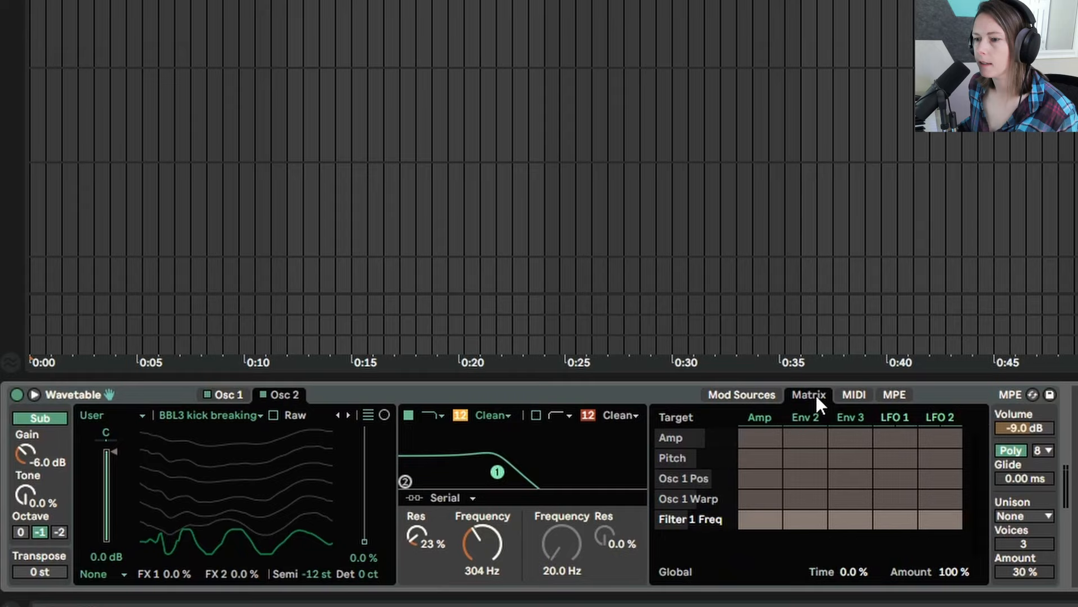
{"action": "mouse_move", "coordinate": [818, 409]}
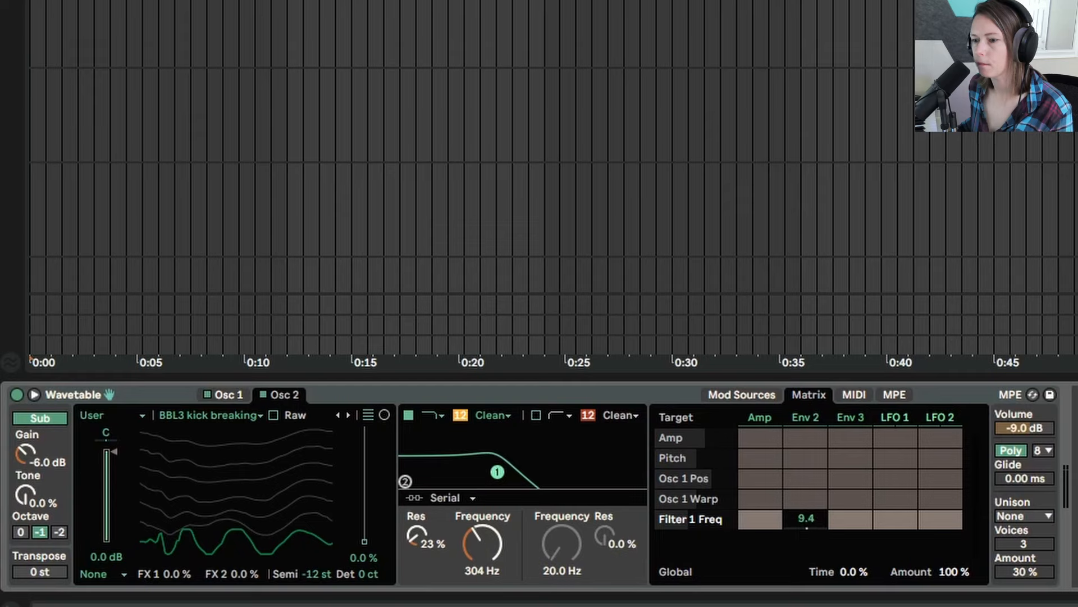
{"action": "left_click", "coordinate": [494, 414]}
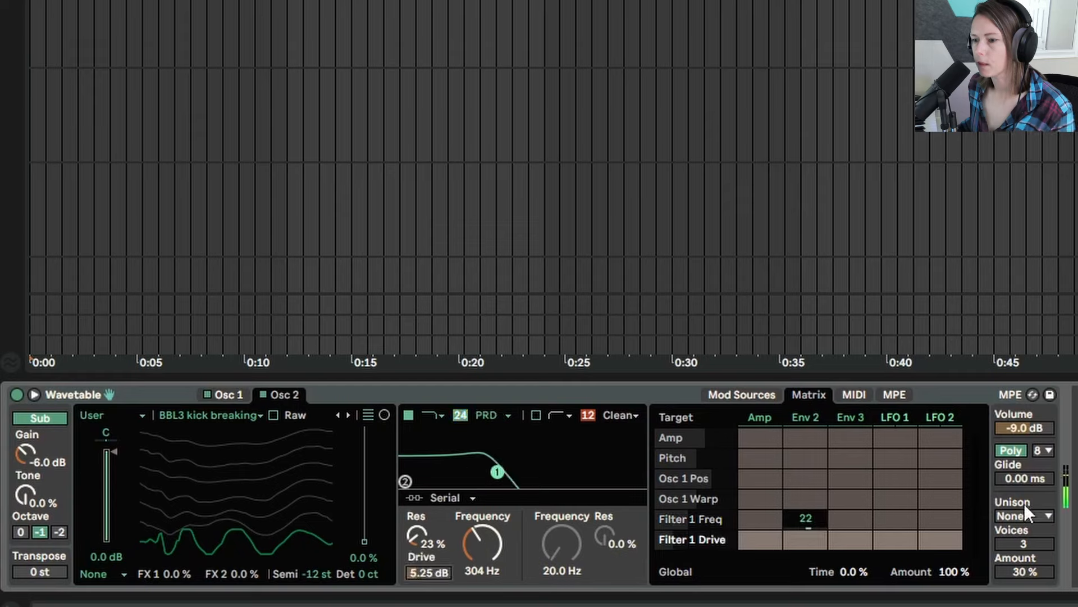
{"action": "left_click", "coordinate": [1023, 515]}
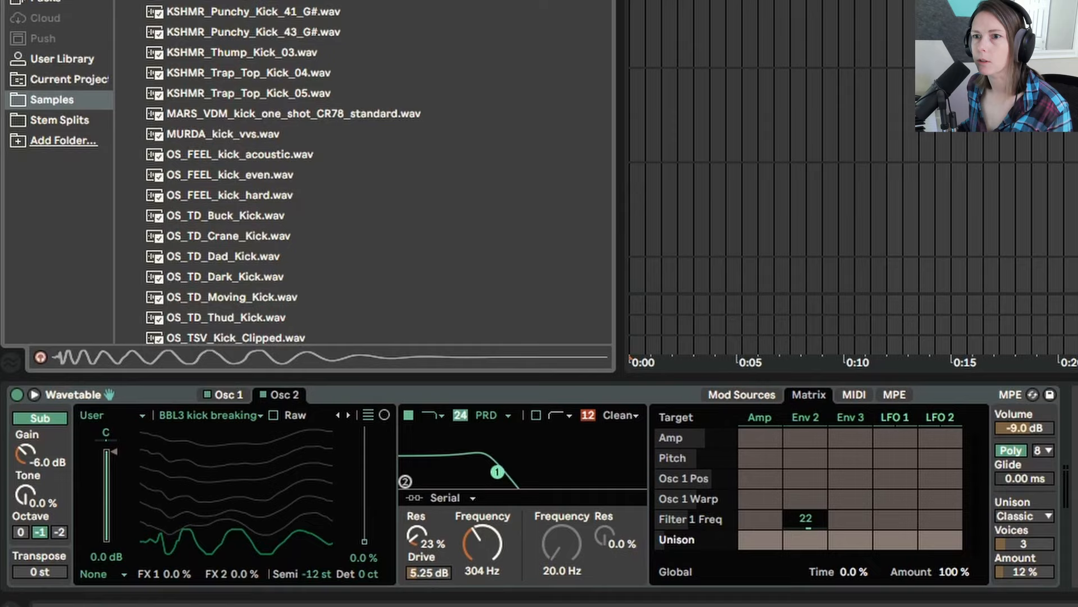
{"action": "left_click", "coordinate": [52, 99]}
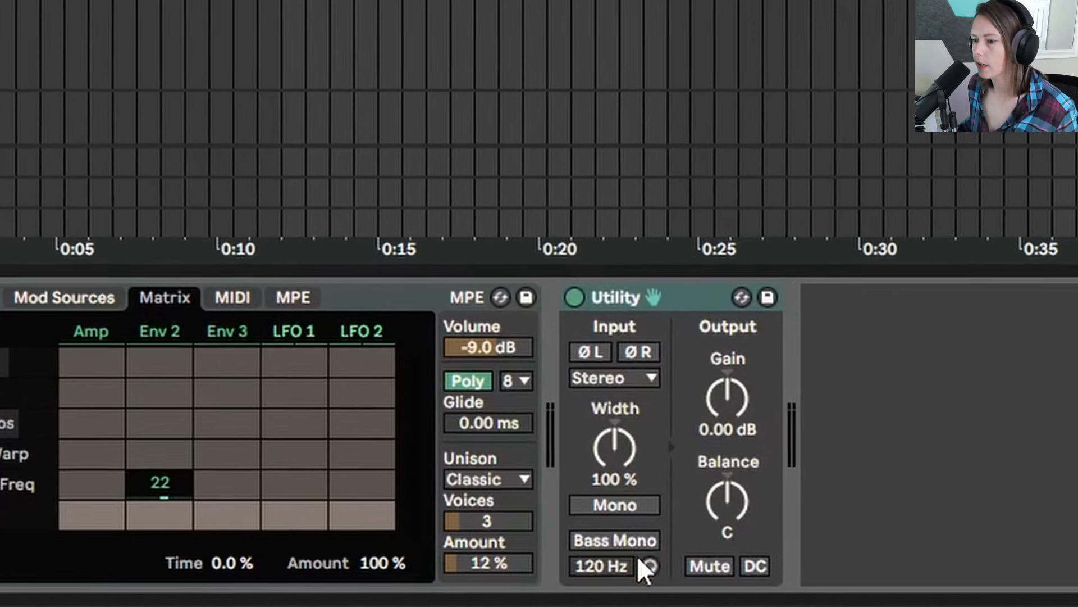
{"action": "left_click", "coordinate": [614, 540]}
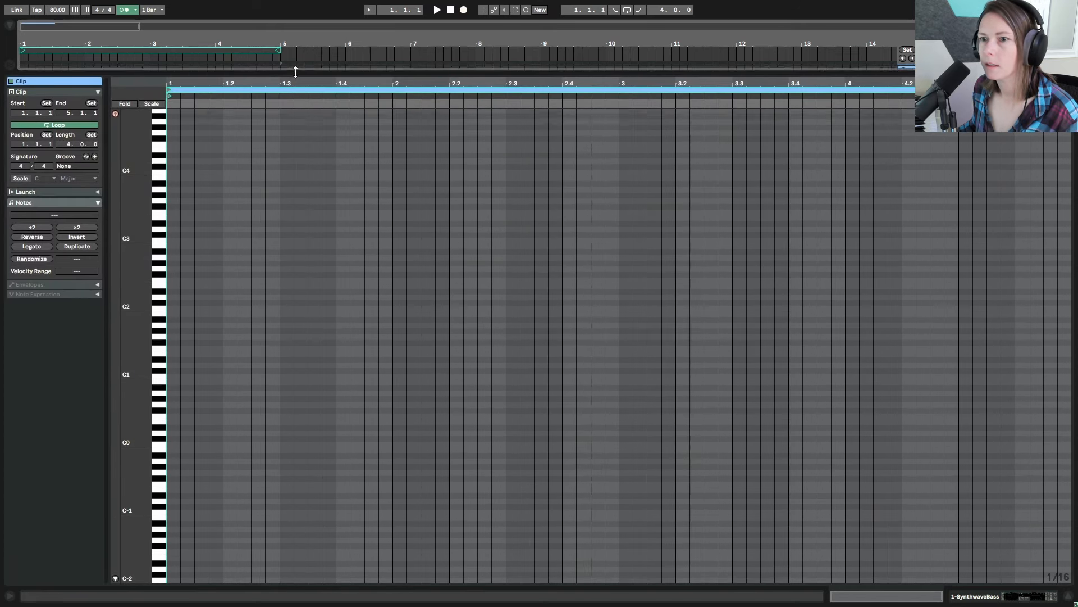
Set the bass clip scale to A Minor and stretch G1 to a full bar.
{"action": "left_click", "coordinate": [43, 176]}
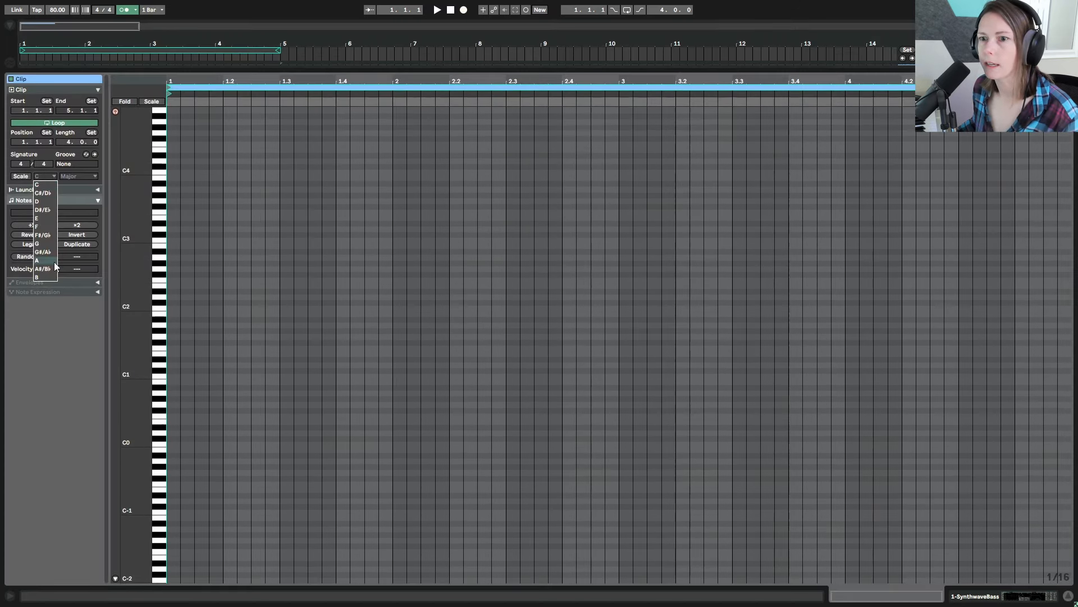
{"action": "left_click", "coordinate": [79, 175]}
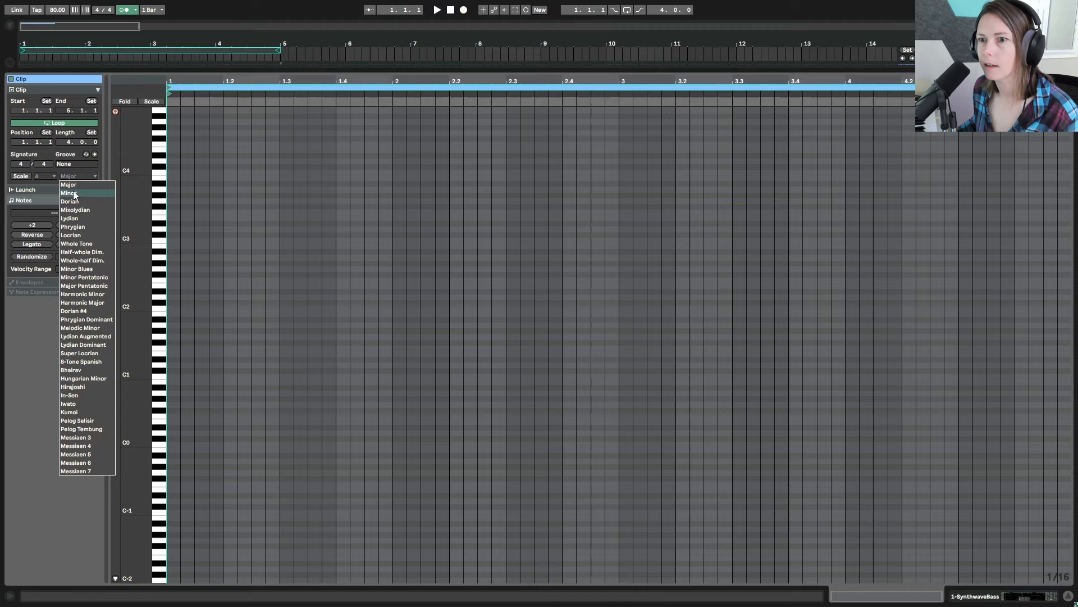
{"action": "left_click", "coordinate": [69, 192]}
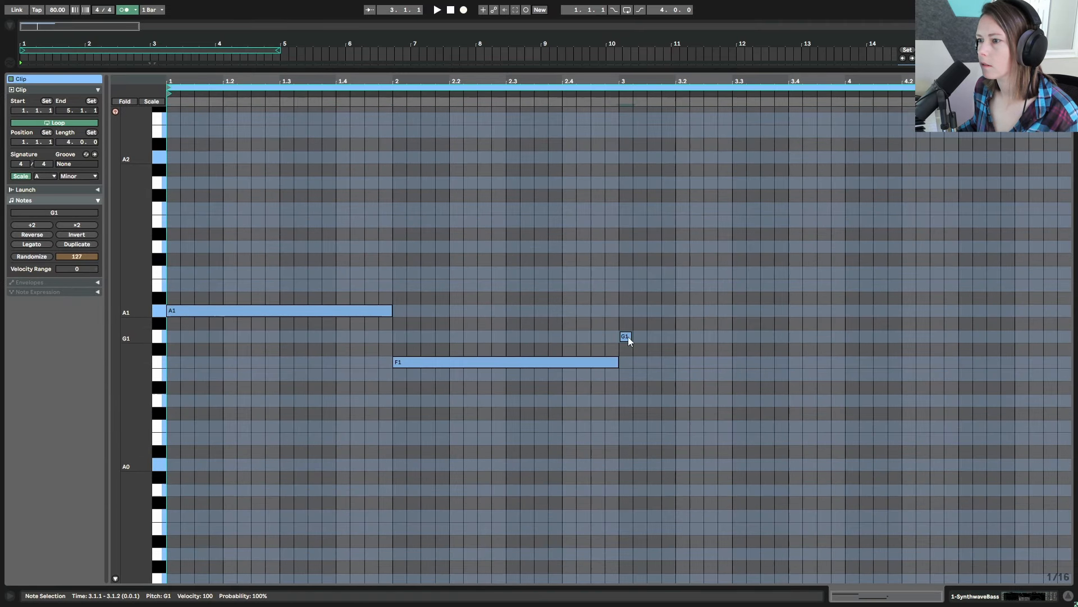
{"action": "left_click", "coordinate": [852, 374]}
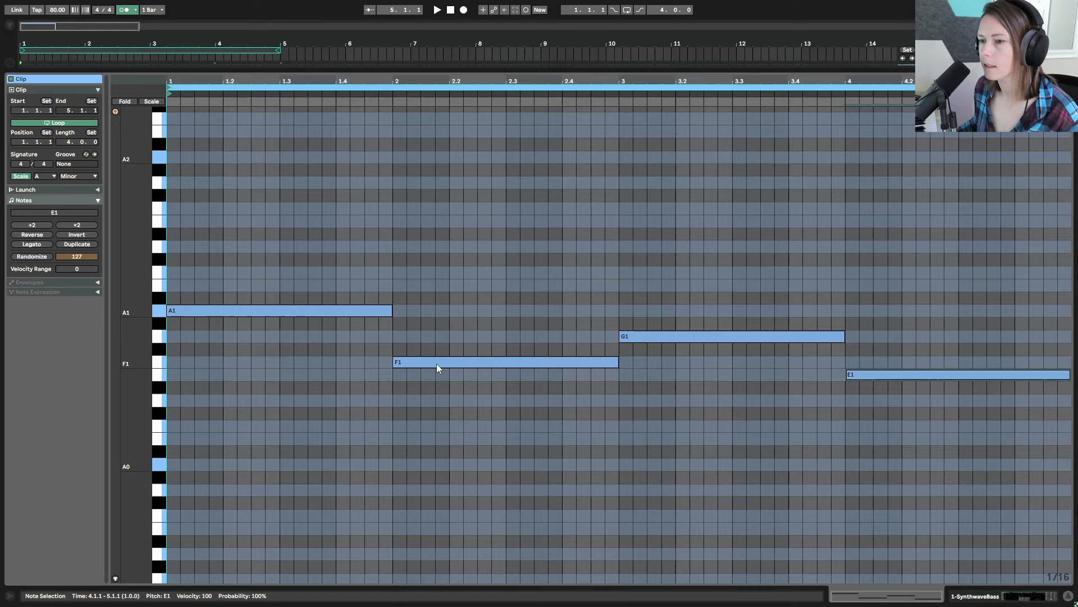
{"action": "mouse_move", "coordinate": [896, 411]}
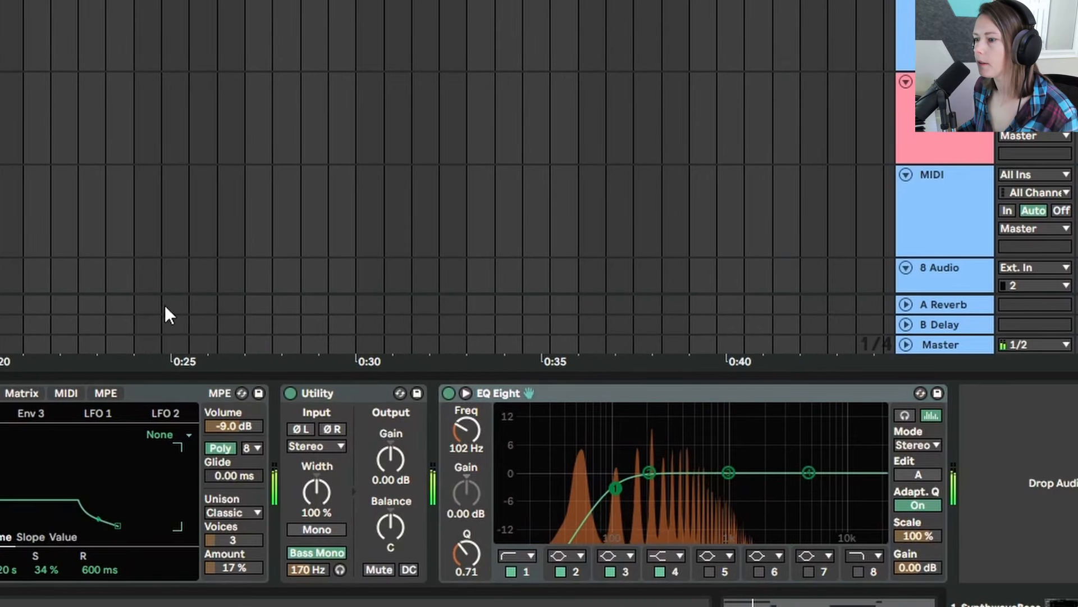
Low-cut the bass with EQ Eight and record a four-bar kick-and-snare Drum Rack pattern.
{"action": "left_click", "coordinate": [524, 572]}
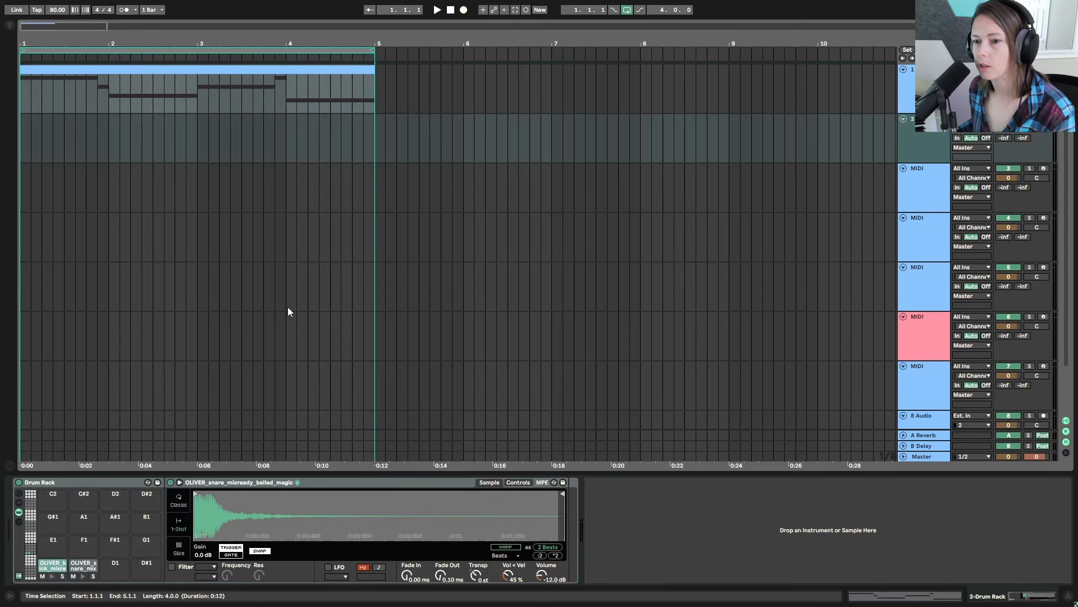
{"action": "left_click", "coordinate": [53, 564]}
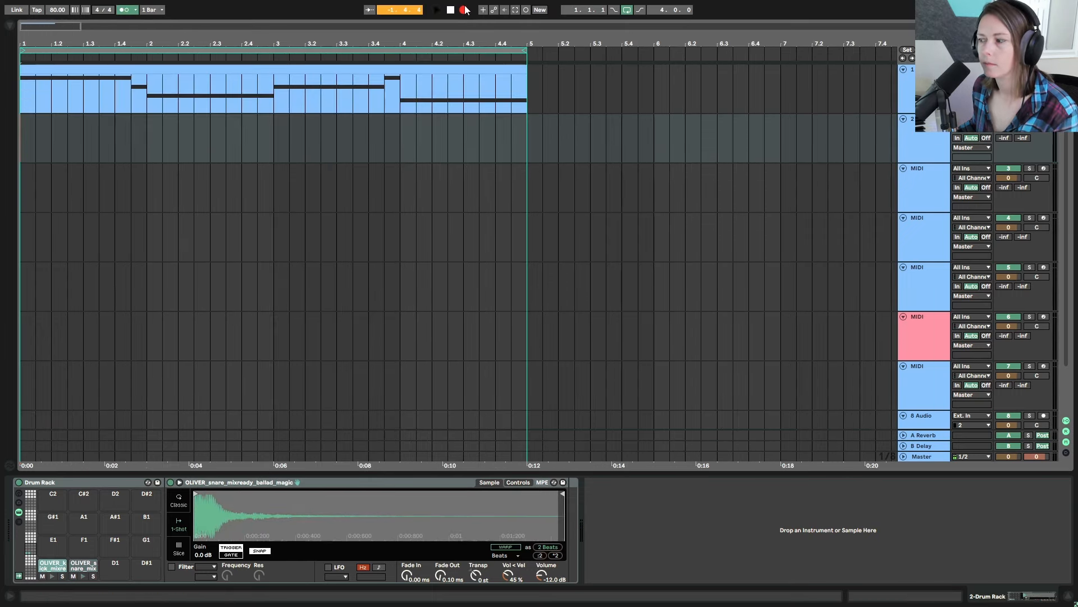
{"action": "left_click", "coordinate": [437, 10]}
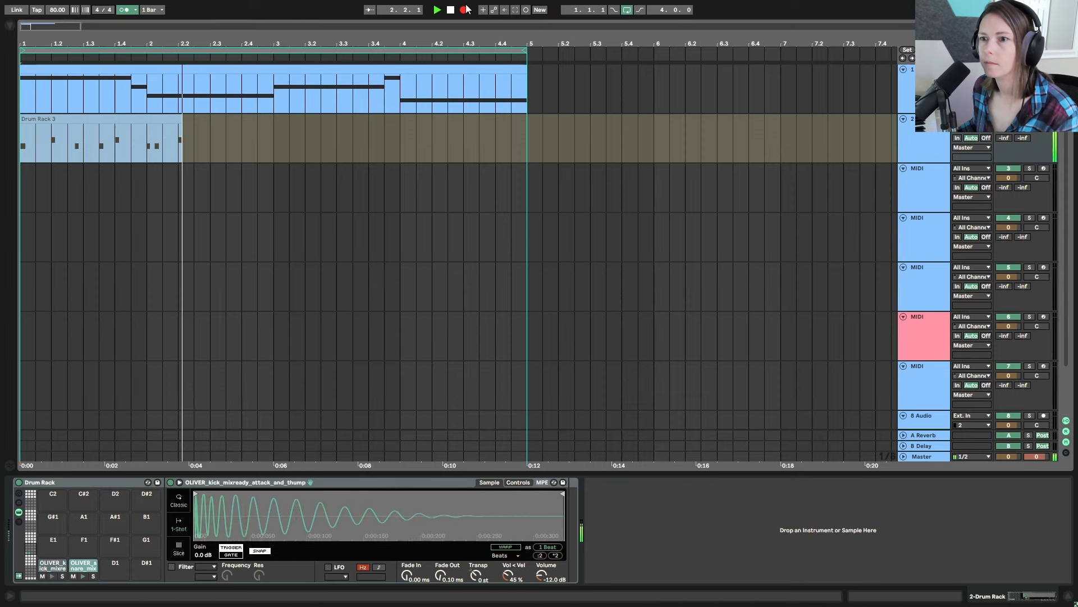
{"action": "left_click", "coordinate": [83, 564]}
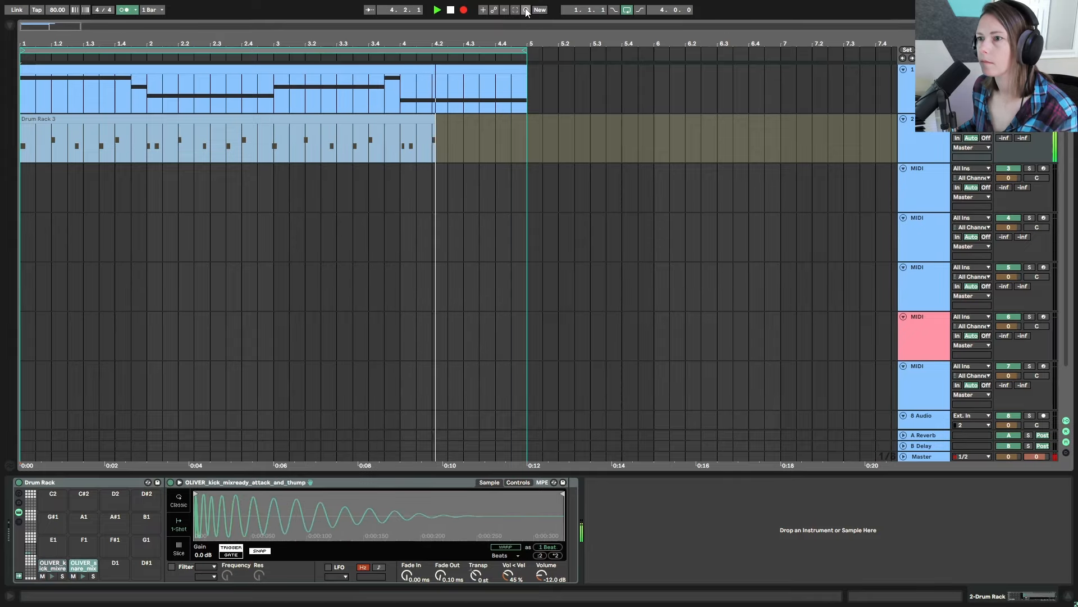
{"action": "left_click", "coordinate": [450, 10]}
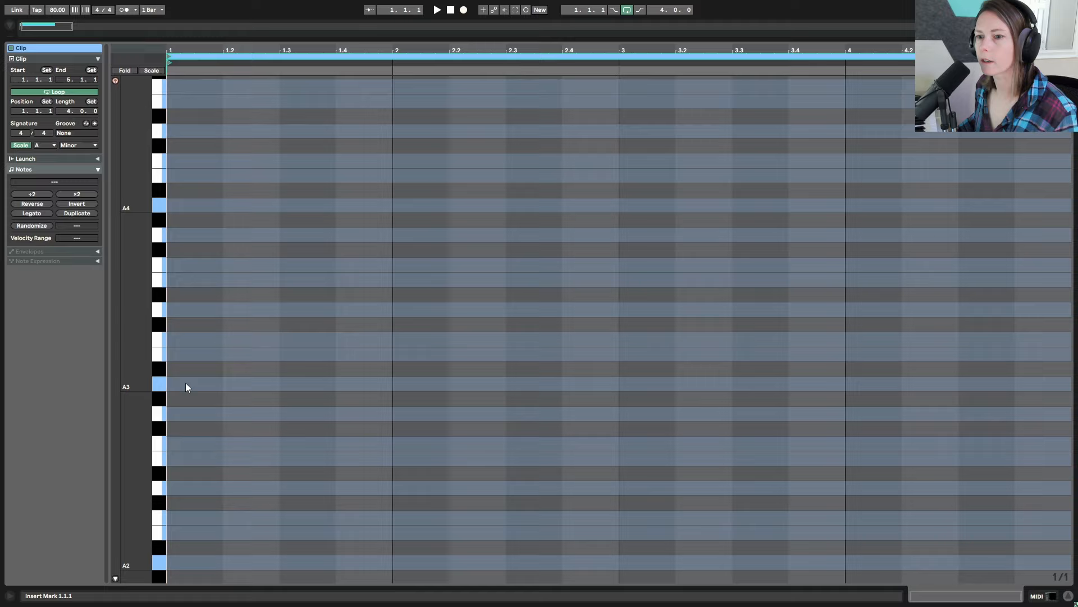
{"action": "mouse_move", "coordinate": [184, 380]}
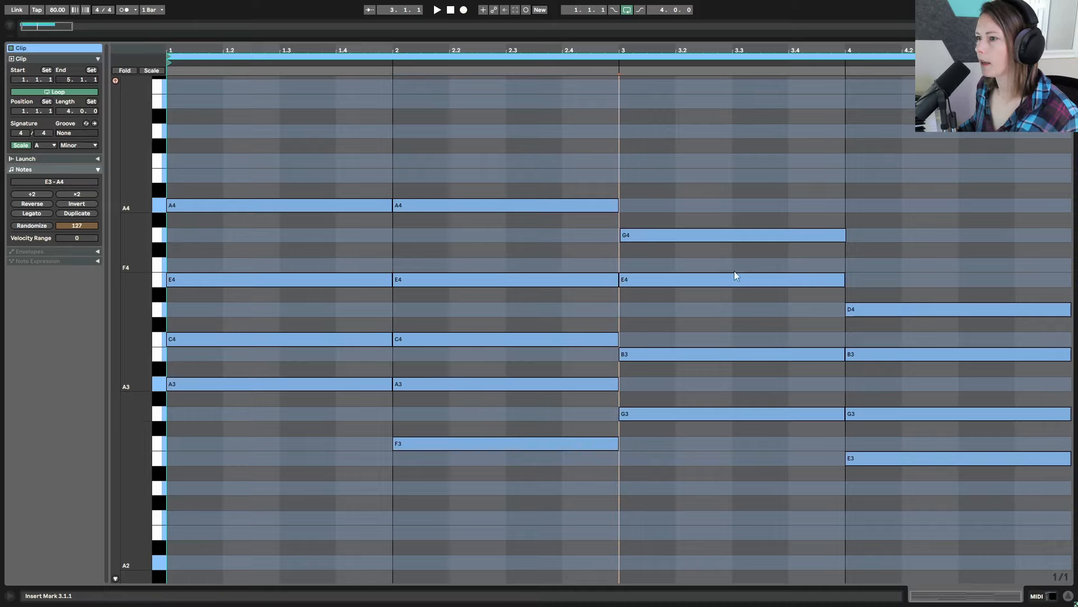
{"action": "mouse_move", "coordinate": [557, 275]}
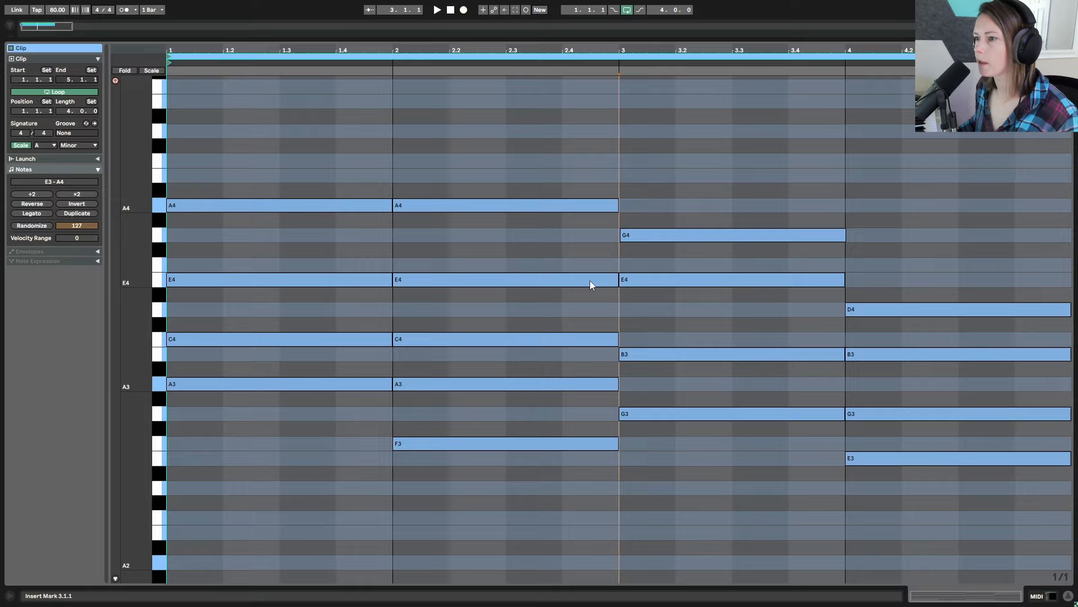
{"action": "mouse_move", "coordinate": [808, 282]}
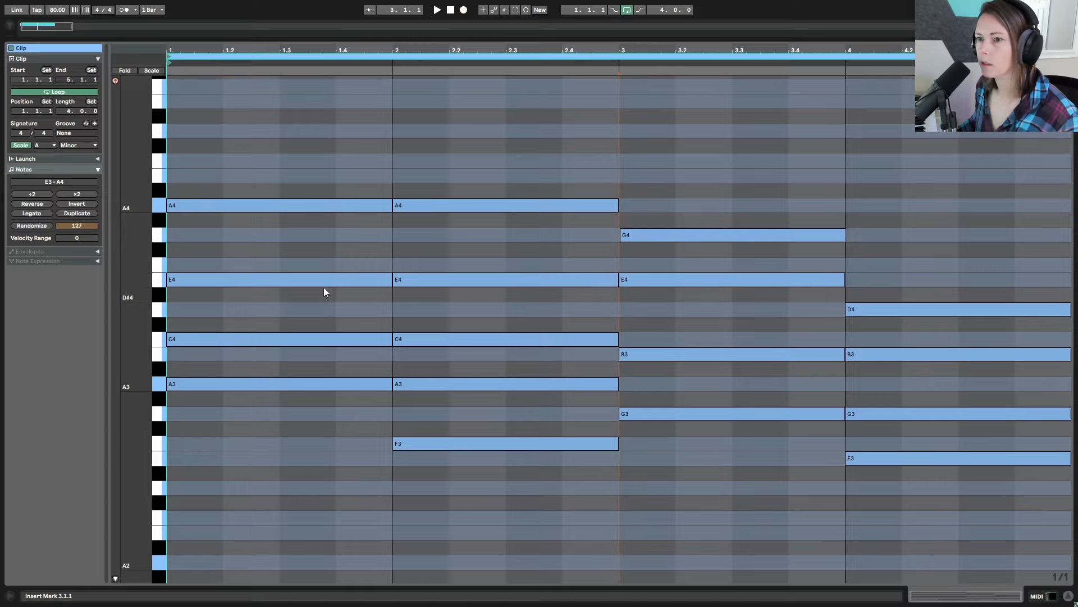
{"action": "mouse_move", "coordinate": [165, 391]}
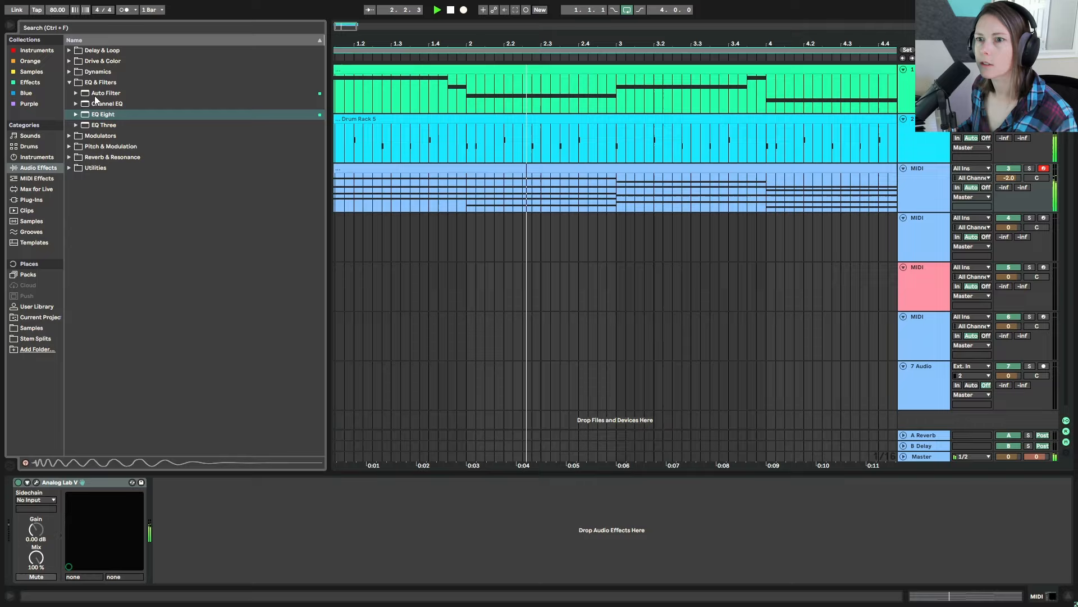
Load EQ Eight onto the chords track.
{"action": "double_click", "coordinate": [101, 113]}
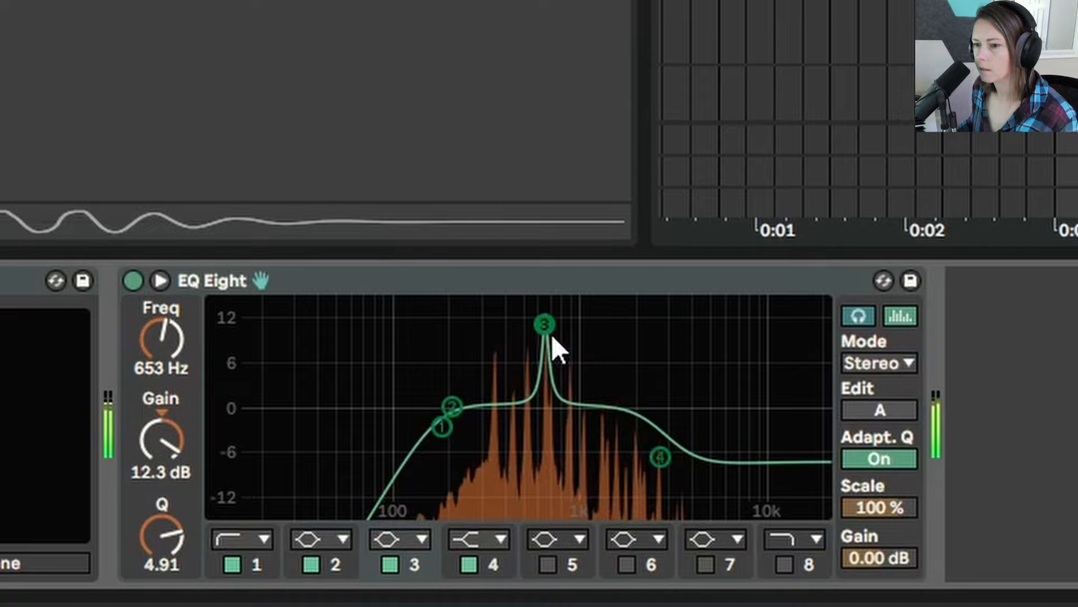
{"action": "mouse_move", "coordinate": [167, 396]}
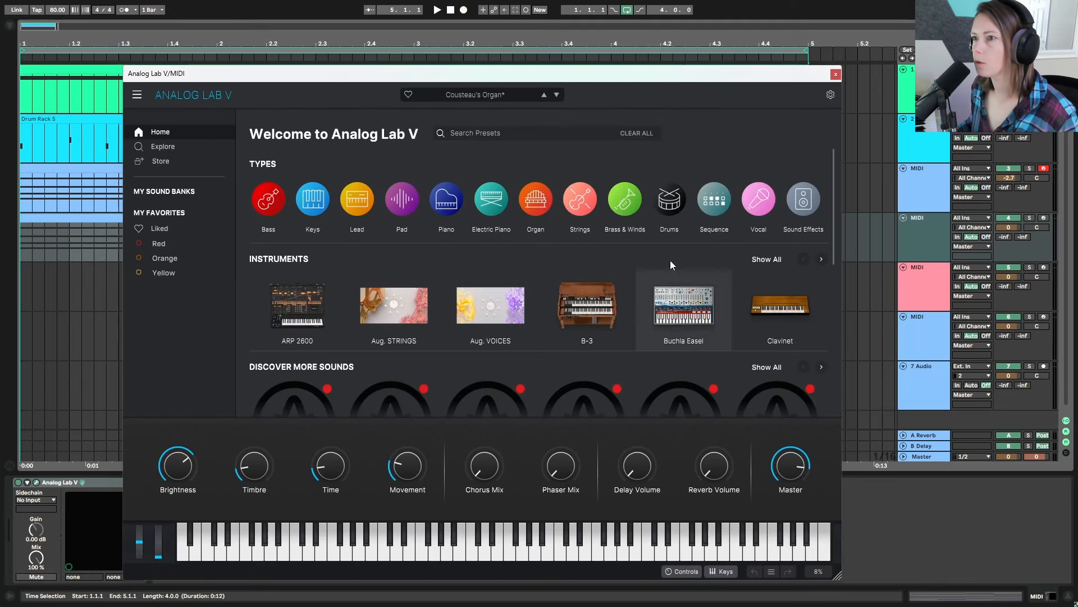
{"action": "mouse_move", "coordinate": [928, 234]}
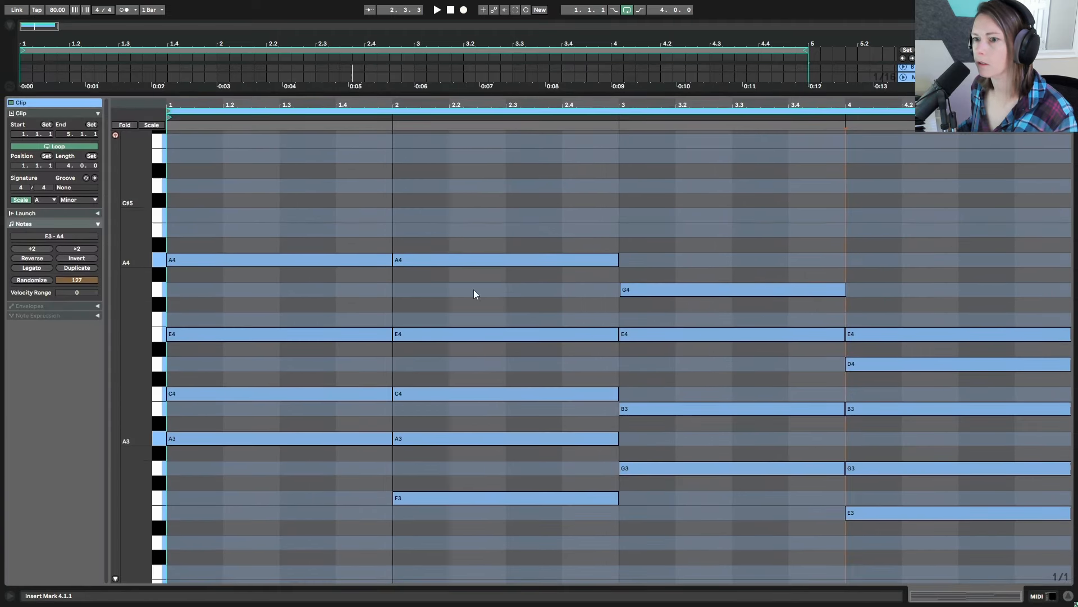
Scroll the chord clip's piano roll to check the A minor voicings.
{"action": "scroll", "scroll_direction": "down", "scroll_amount": 3}
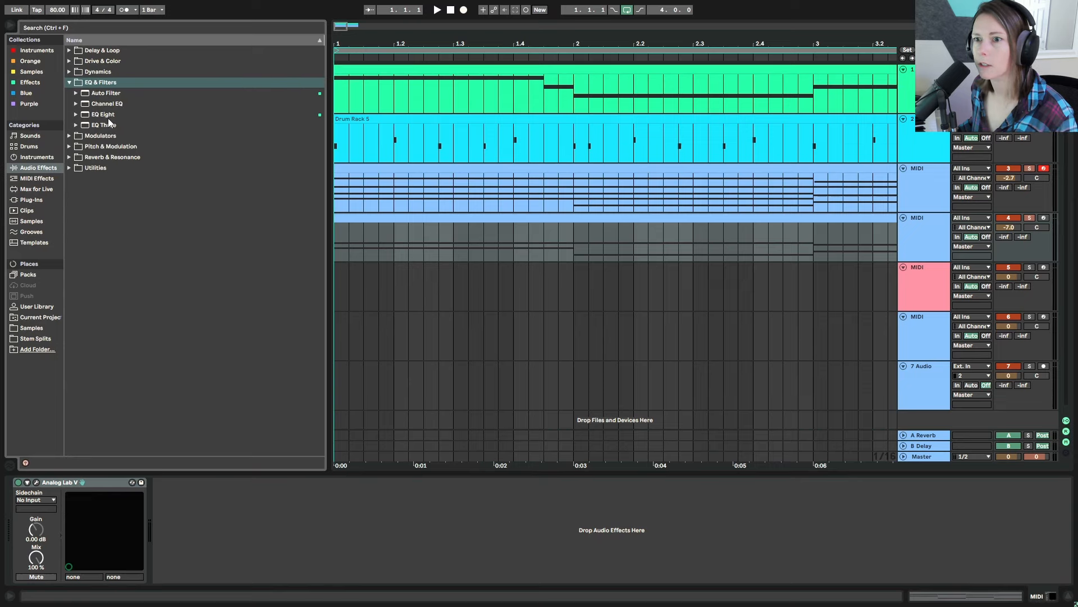
{"action": "mouse_move", "coordinate": [113, 120]}
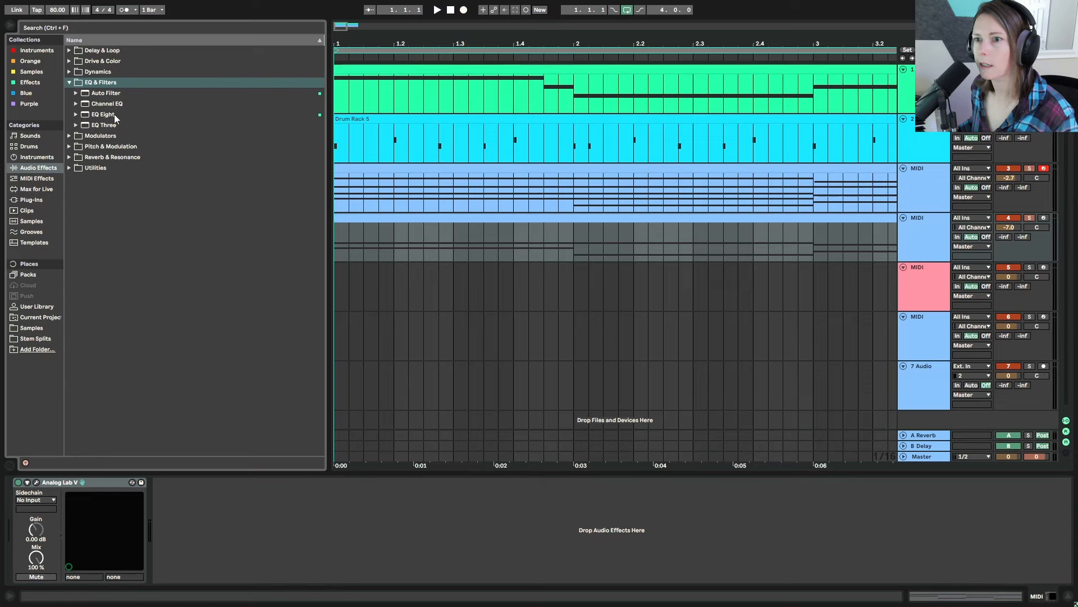
Add EQ Eight and Reverb after Analog Lab V and adjust the reverb's input filter.
{"action": "double_click", "coordinate": [102, 114]}
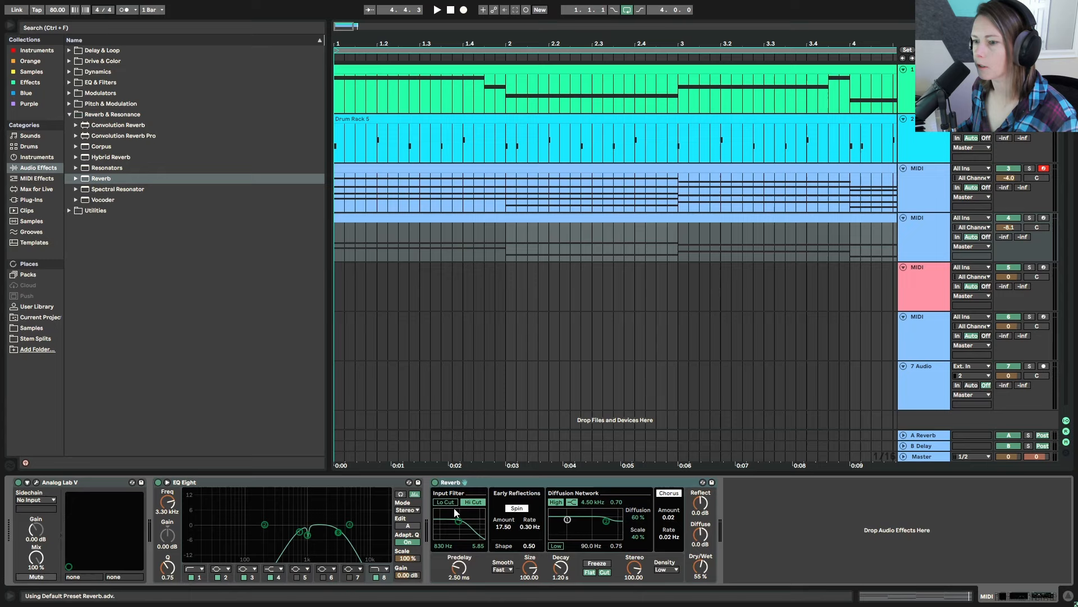
{"action": "left_click", "coordinate": [438, 9]}
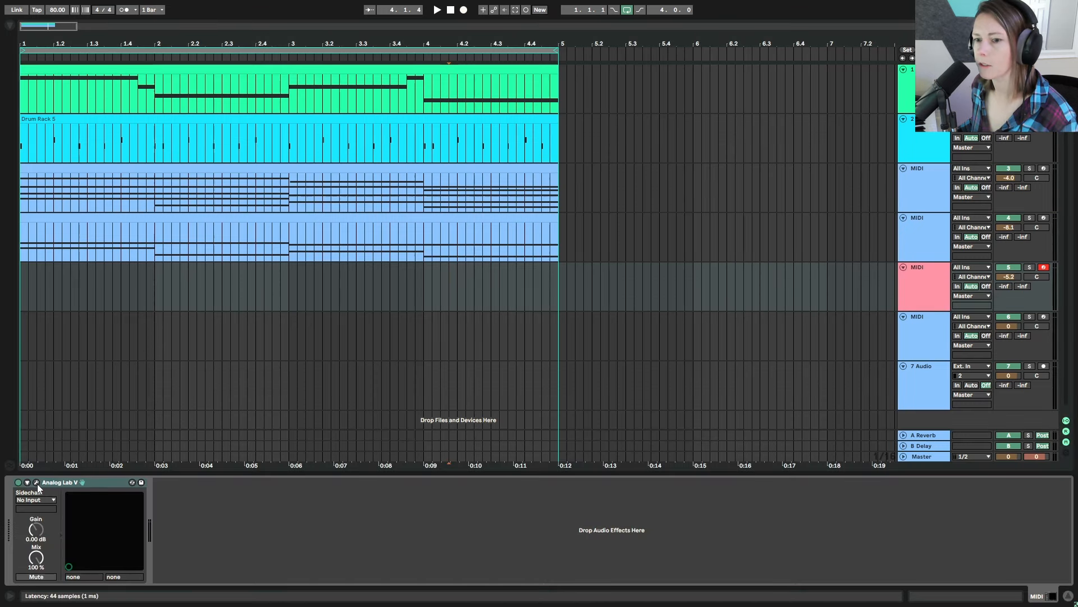
Choose the PLUCK Wraith preset in track 5's Analog Lab V, then close its window.
{"action": "double_click", "coordinate": [59, 481]}
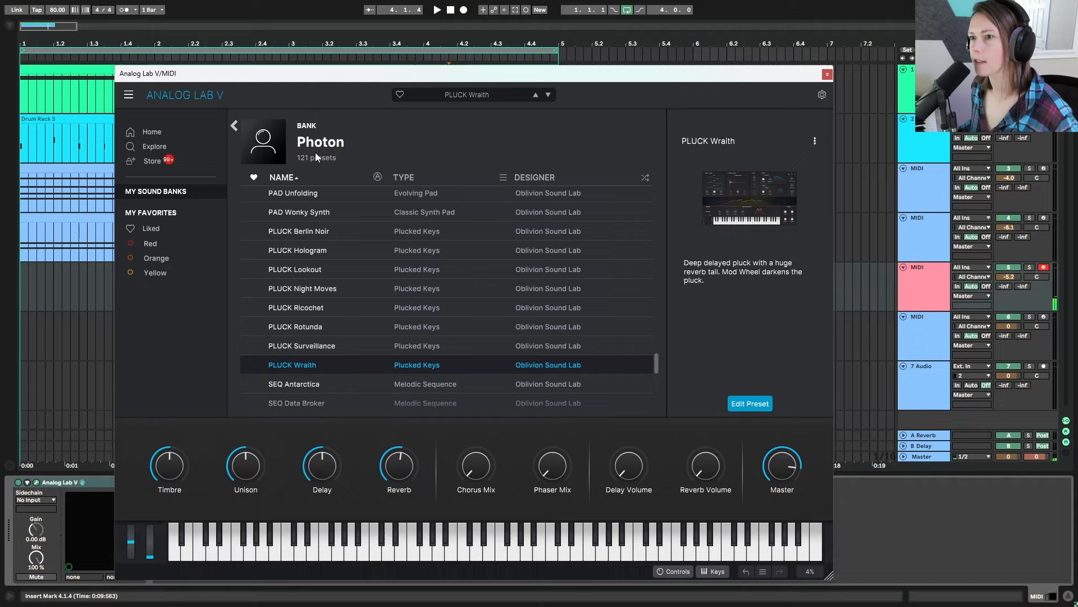
{"action": "mouse_move", "coordinate": [588, 377]}
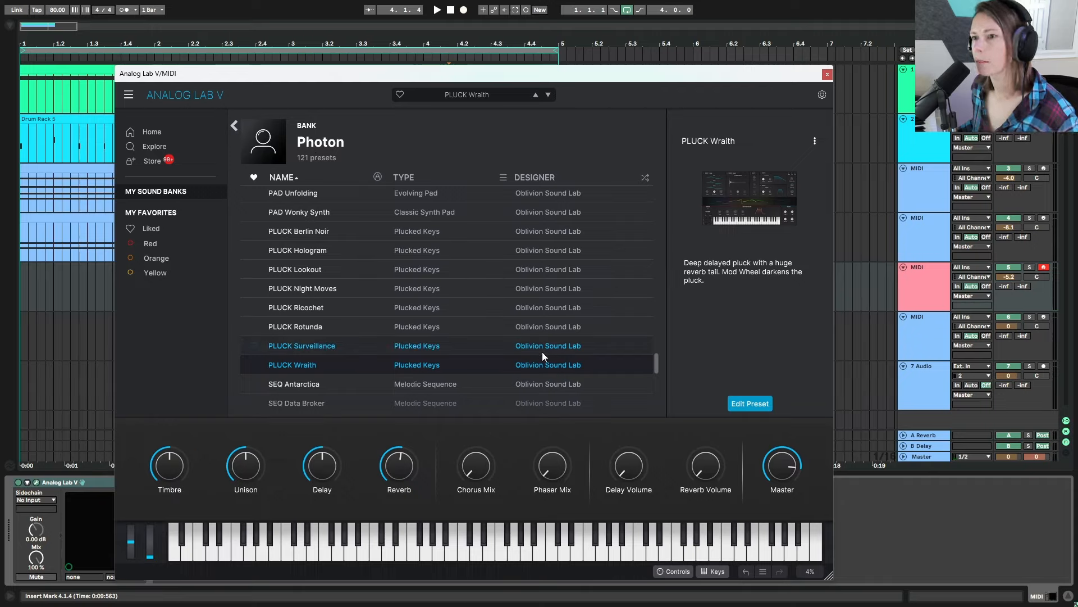
{"action": "mouse_move", "coordinate": [640, 190]}
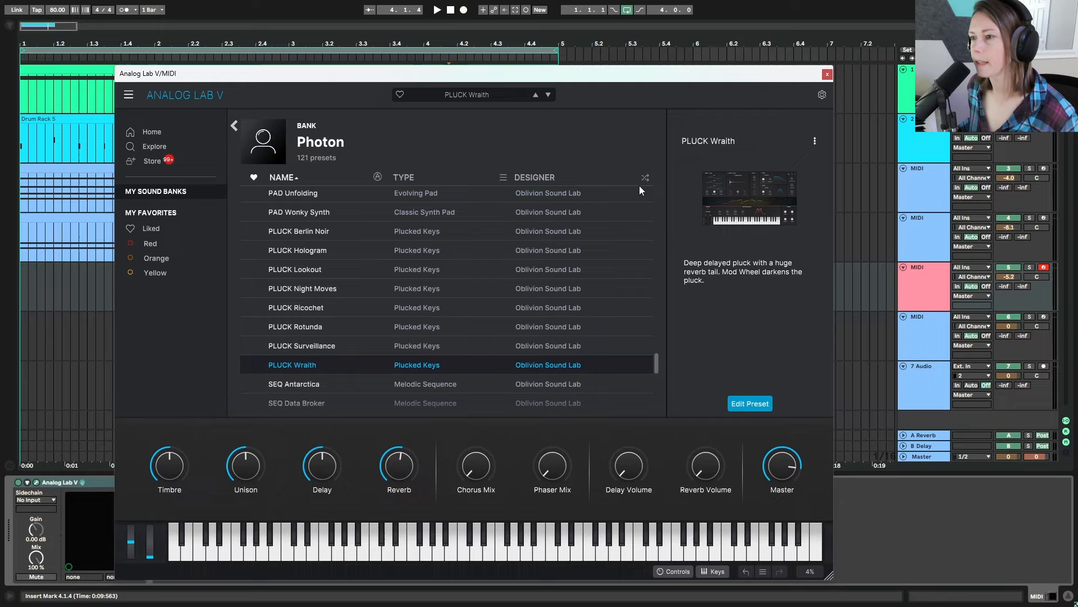
{"action": "mouse_move", "coordinate": [588, 85]}
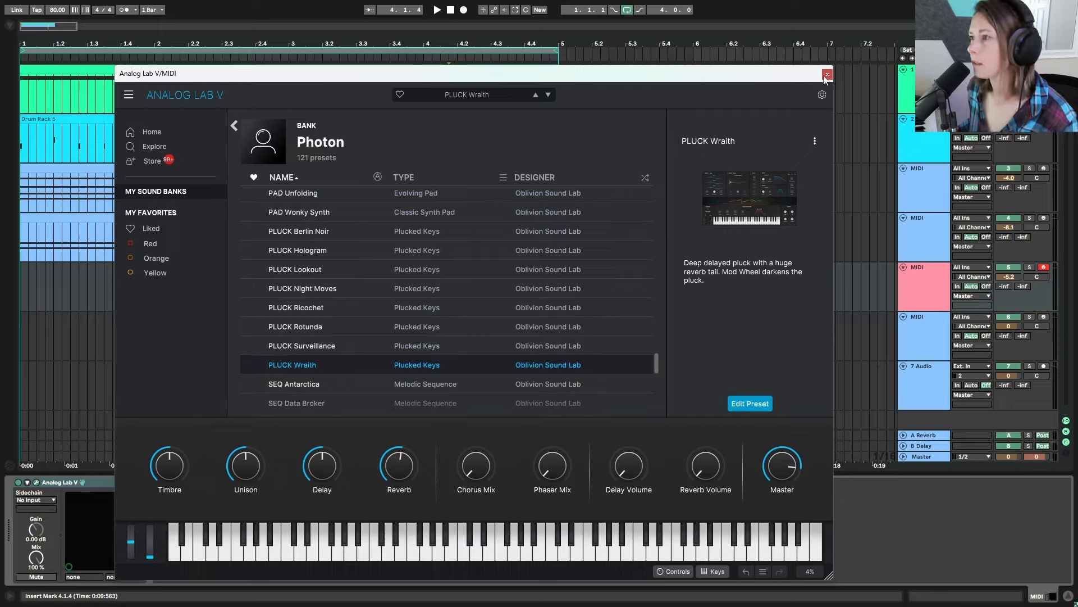
{"action": "left_click", "coordinate": [827, 74]}
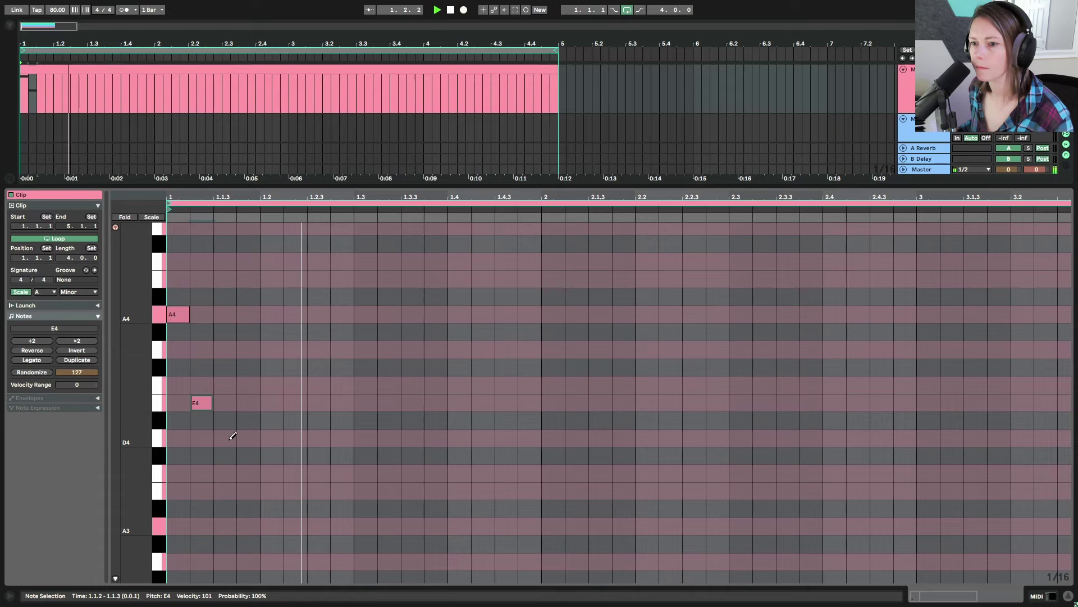
Draw the arpeggio notes D4, E4, B3 and onward, repeating the pattern across the clip.
{"action": "left_click", "coordinate": [224, 439]}
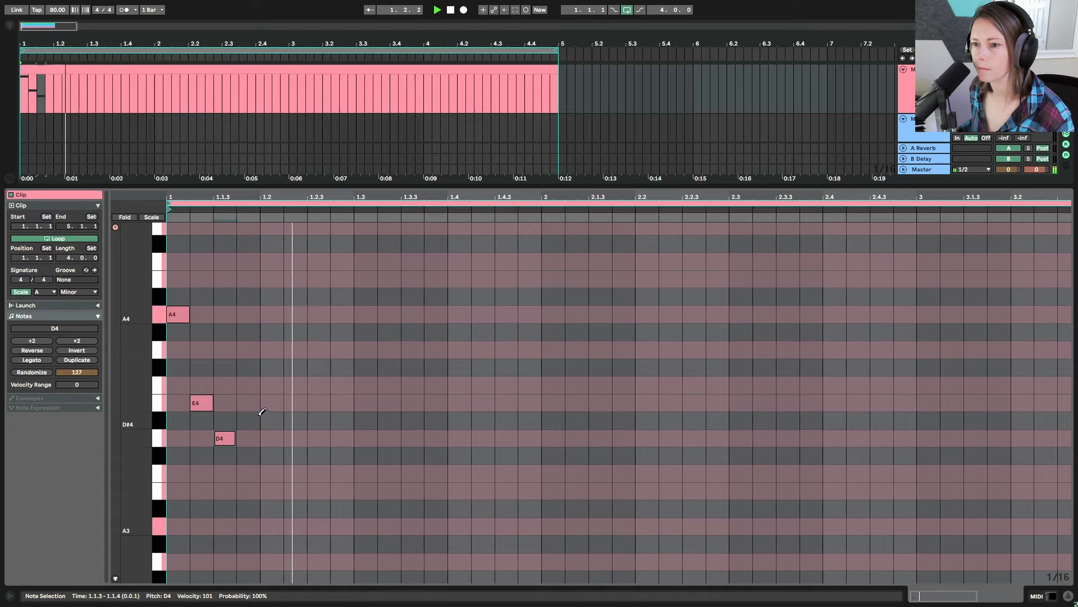
{"action": "left_click", "coordinate": [248, 402]}
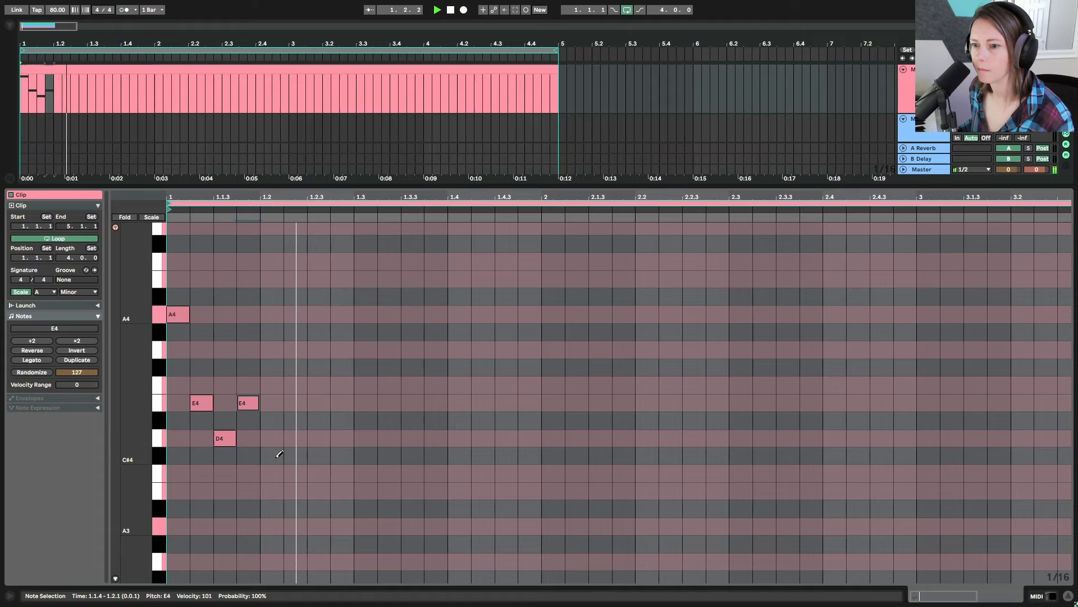
{"action": "left_click", "coordinate": [271, 490]}
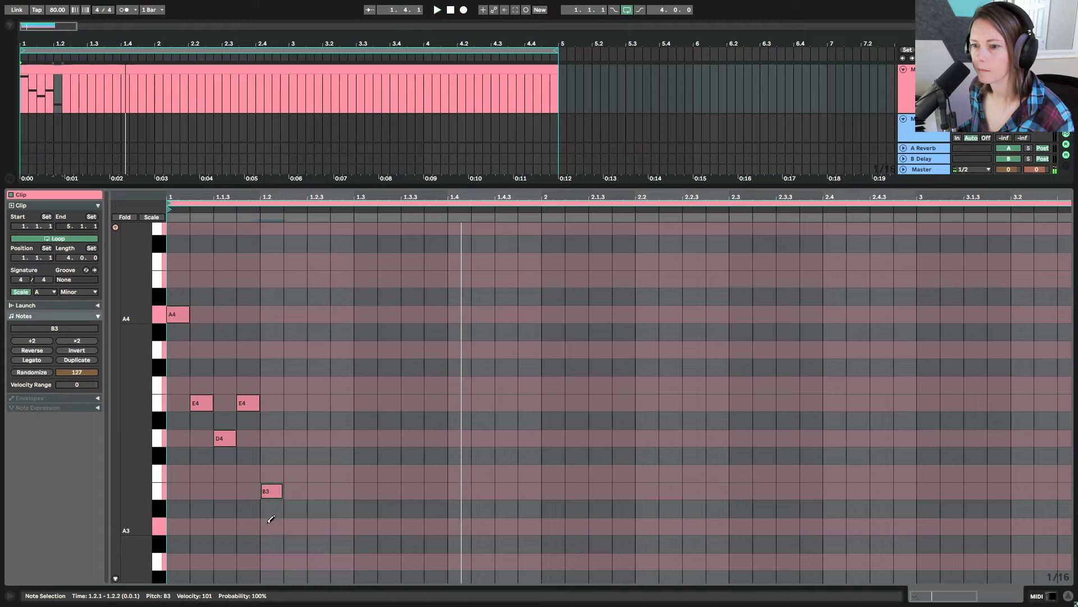
{"action": "left_click", "coordinate": [291, 526]}
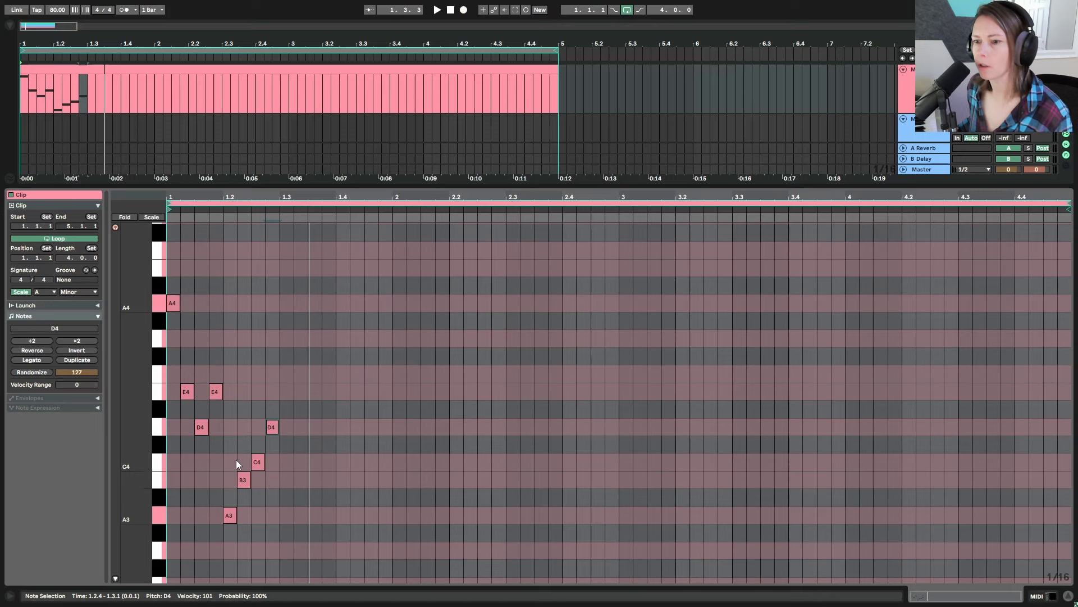
{"action": "mouse_move", "coordinate": [280, 533]}
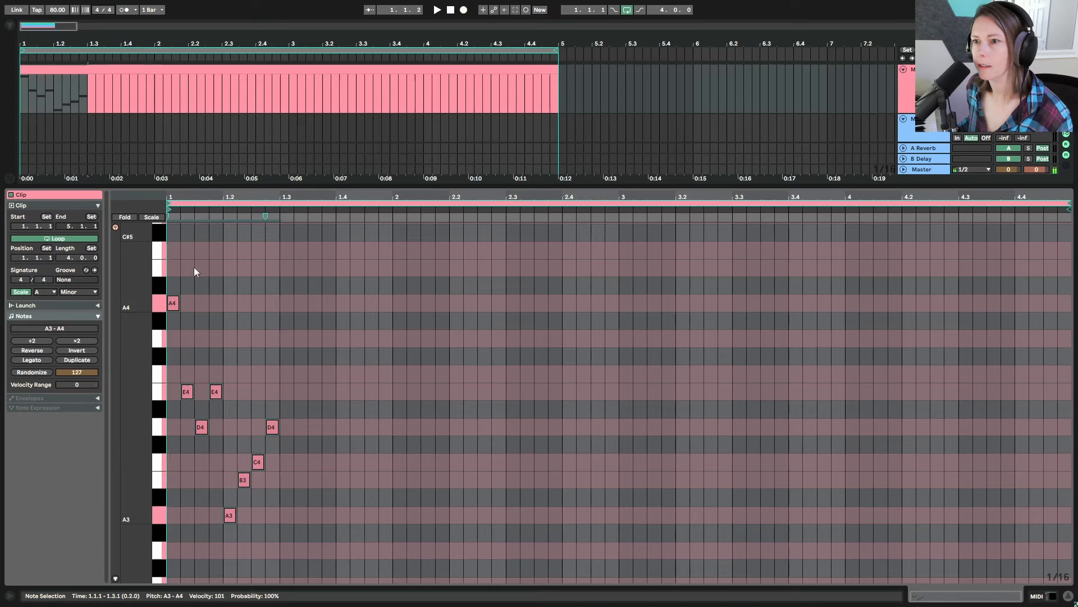
{"action": "left_click", "coordinate": [76, 359]}
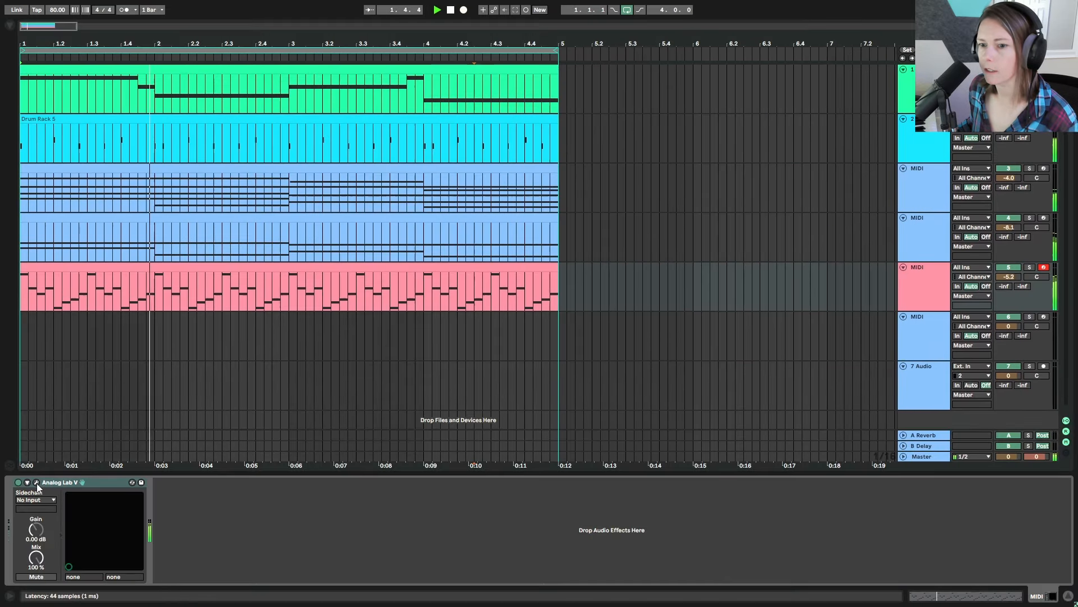
Lower the delay amount on the arp's Analog Lab V pluck patch and add EQ Eight to the track.
{"action": "left_click", "coordinate": [35, 481]}
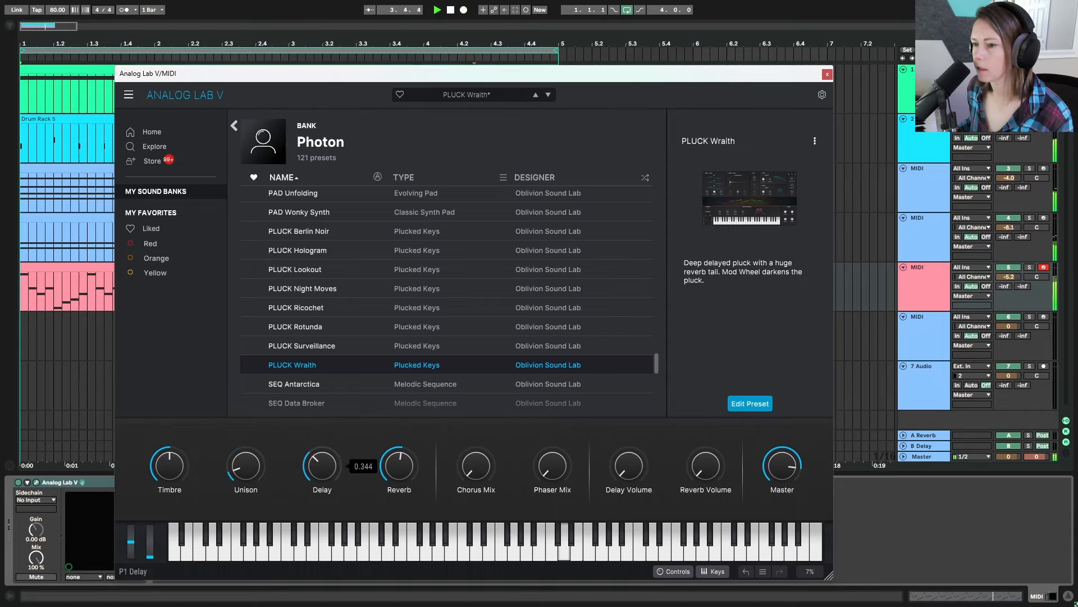
{"action": "left_click", "coordinate": [826, 74]}
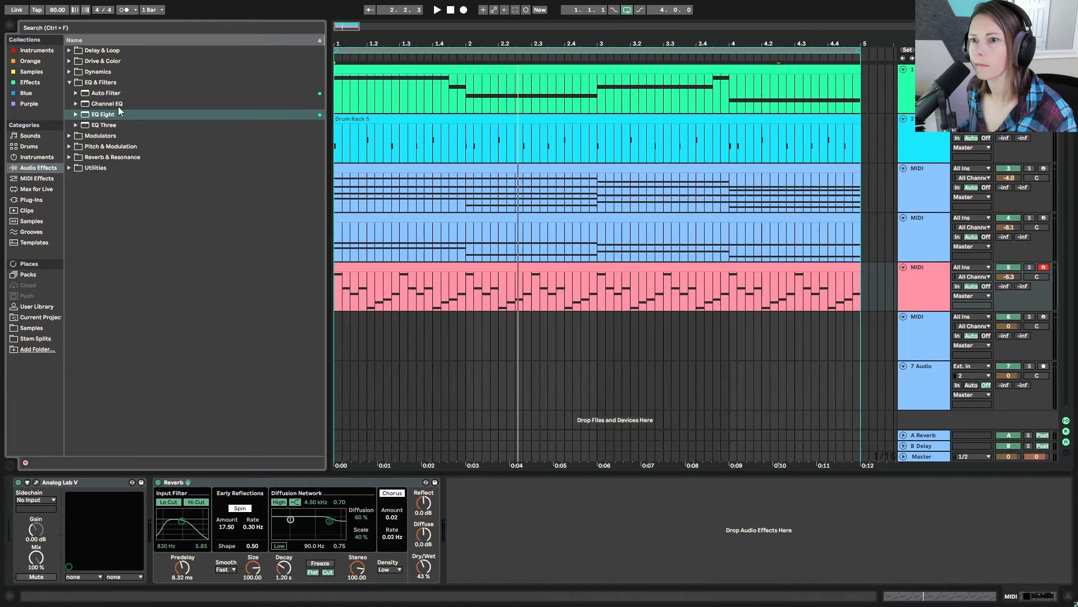
{"action": "double_click", "coordinate": [102, 114]}
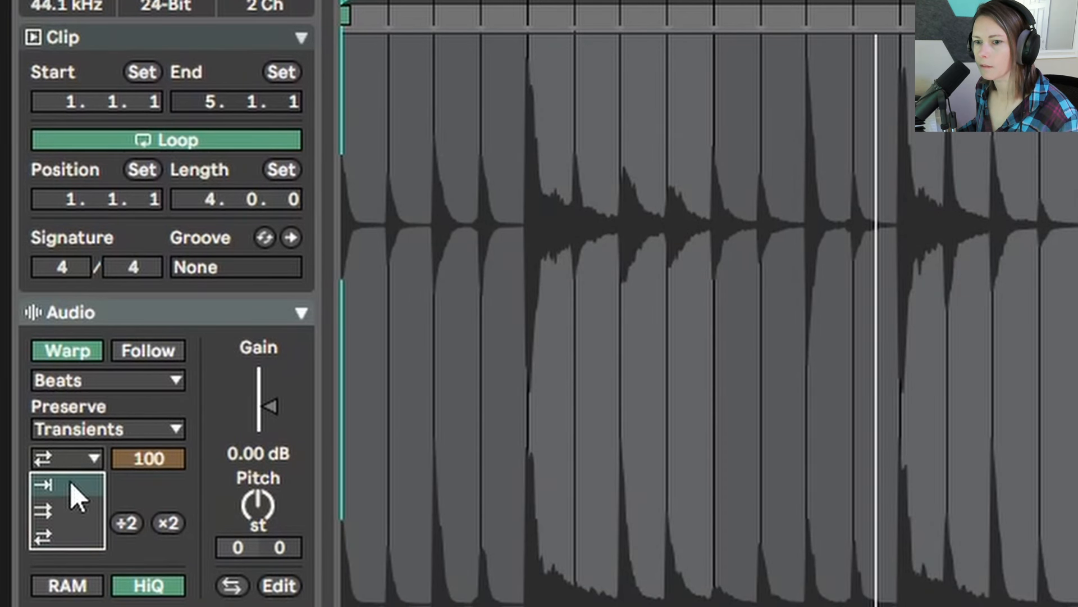
Set the percussion loop's Beats warp transient loop mode to Off and envelope to 40.
{"action": "left_click", "coordinate": [42, 483]}
{"action": "type", "text": "0"}
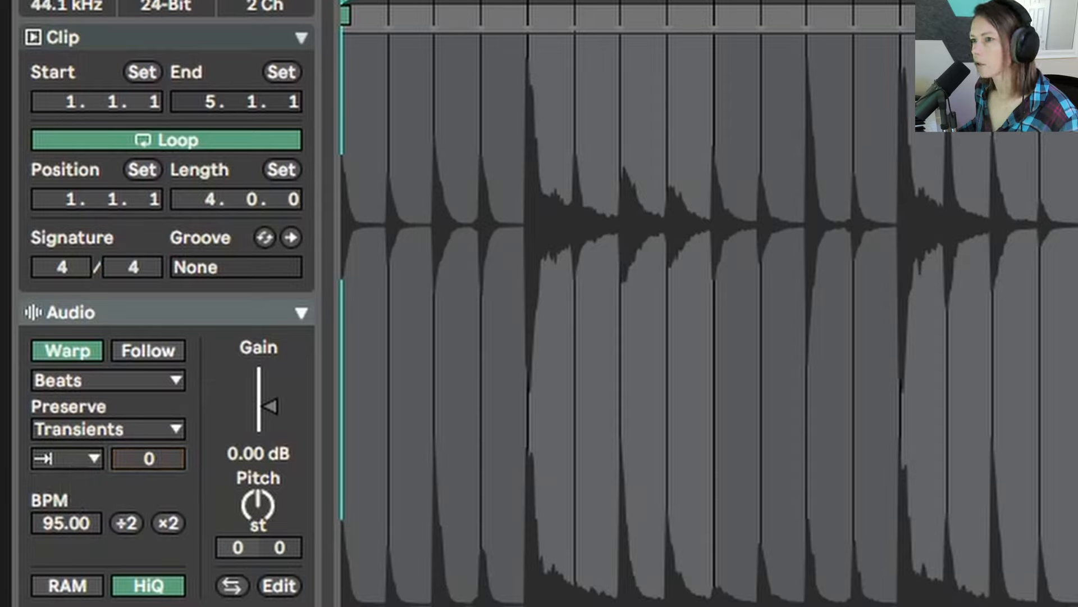
{"action": "type", "text": "40"}
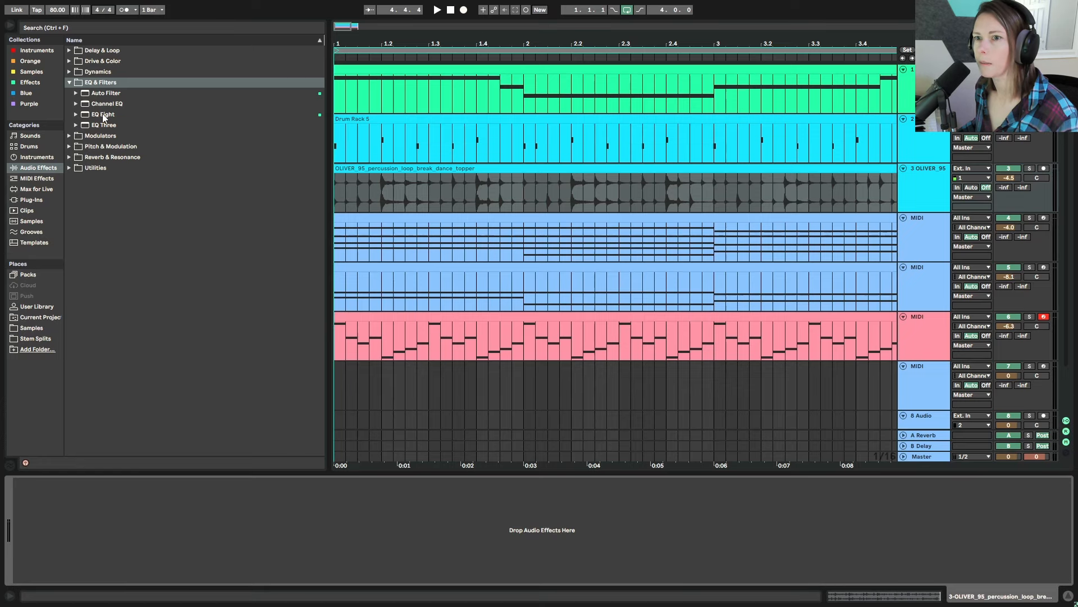
Add EQ Eight to the percussion loop and choose a sidechain source for its Compressor.
{"action": "left_click", "coordinate": [97, 71]}
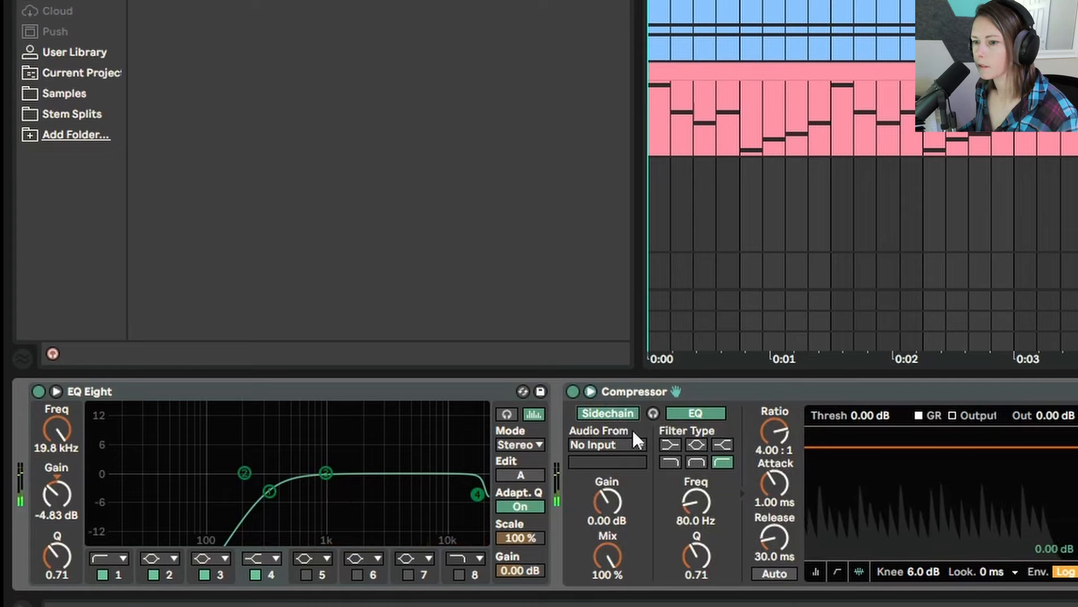
{"action": "left_click", "coordinate": [607, 444]}
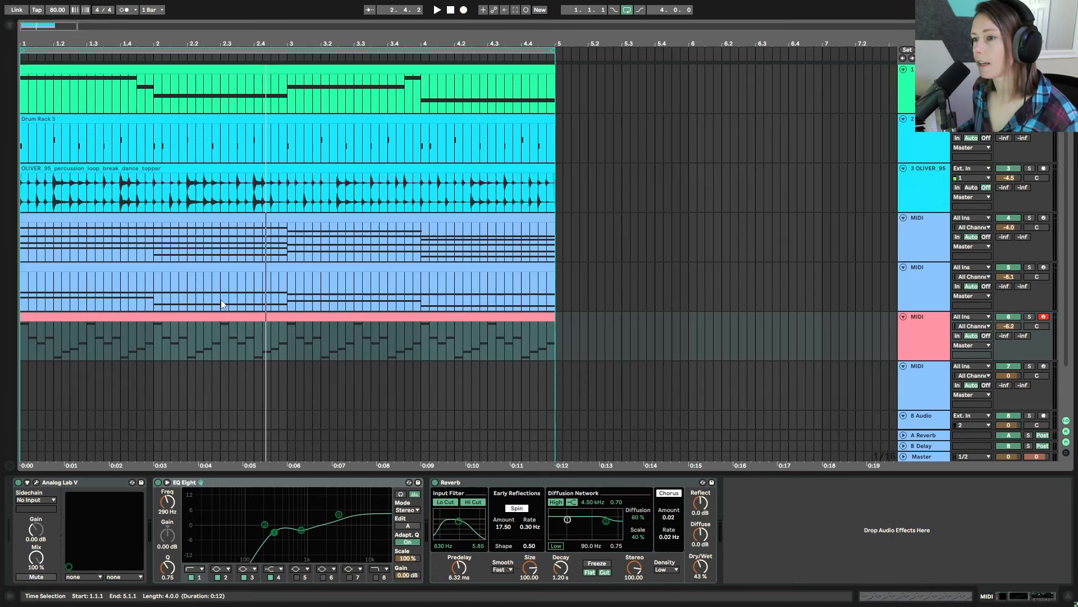
{"action": "left_click", "coordinate": [436, 10]}
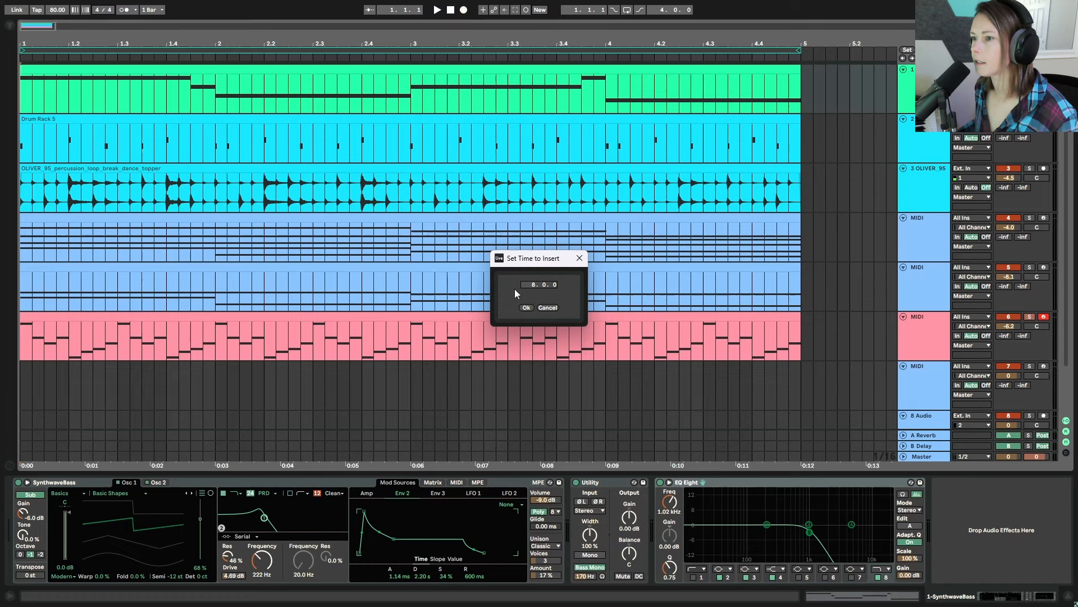
Insert 8.0.0 of silence so every clip starts at bar 9.
{"action": "left_click", "coordinate": [527, 306]}
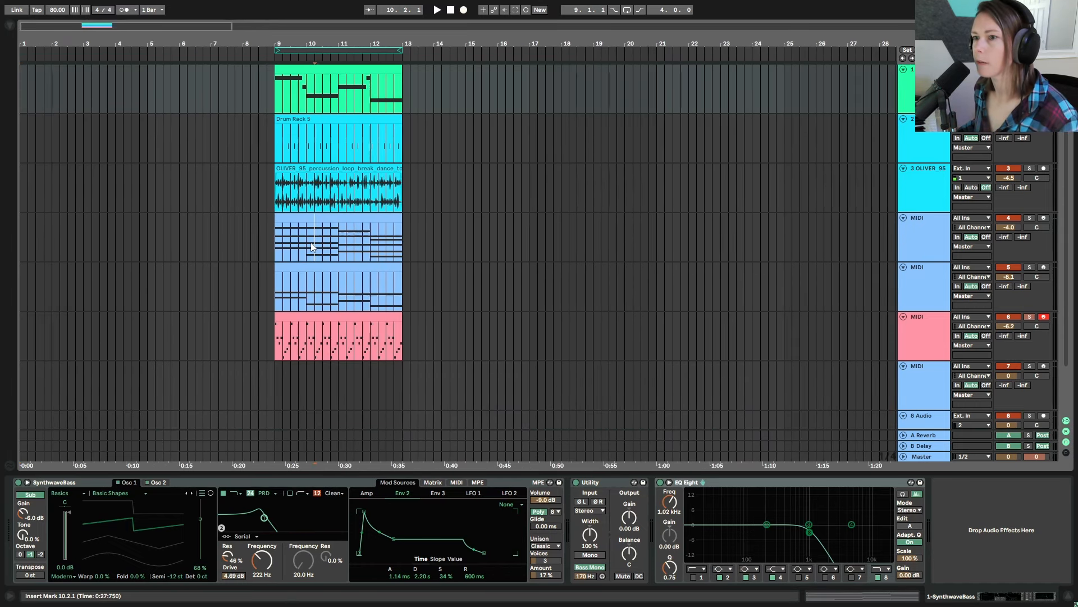
{"action": "left_click", "coordinate": [337, 268]}
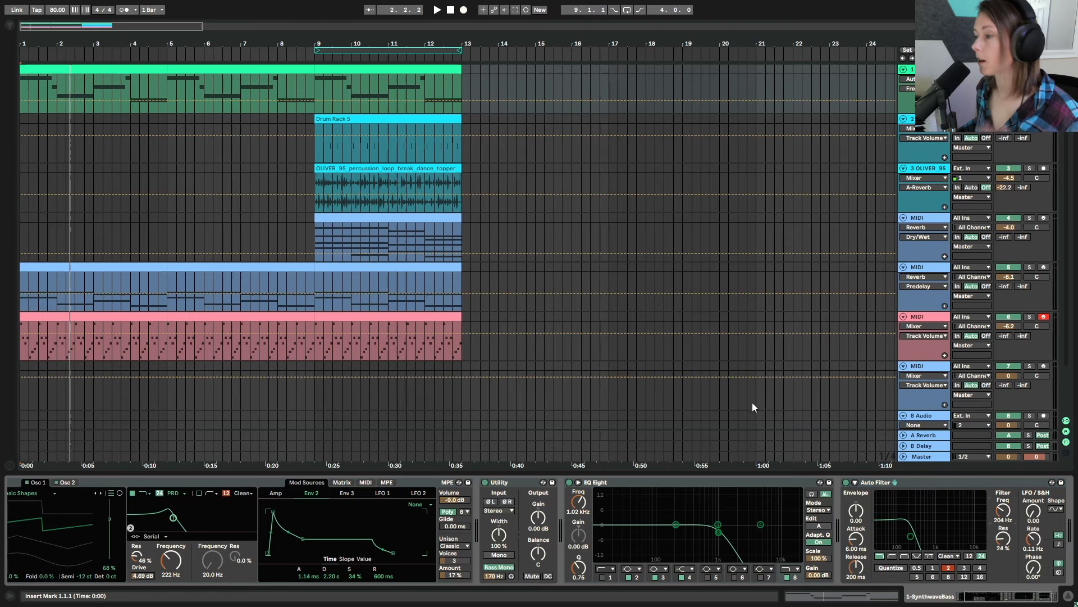
{"action": "mouse_move", "coordinate": [253, 163]}
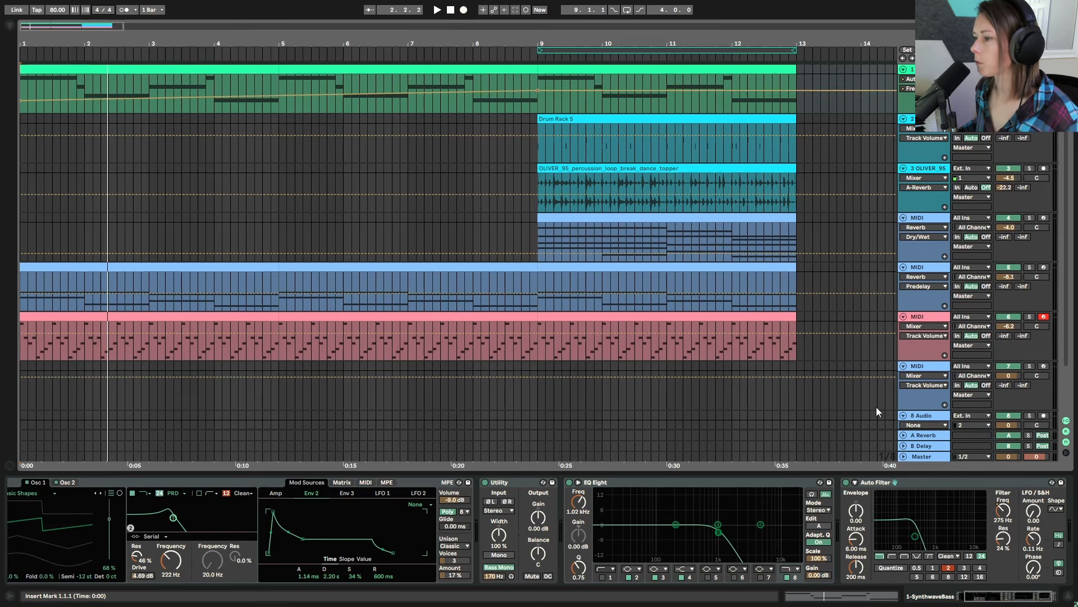
Draw rising Frequency automation on the bass's Auto Filter across the 8-bar intro.
{"action": "left_click", "coordinate": [853, 481]}
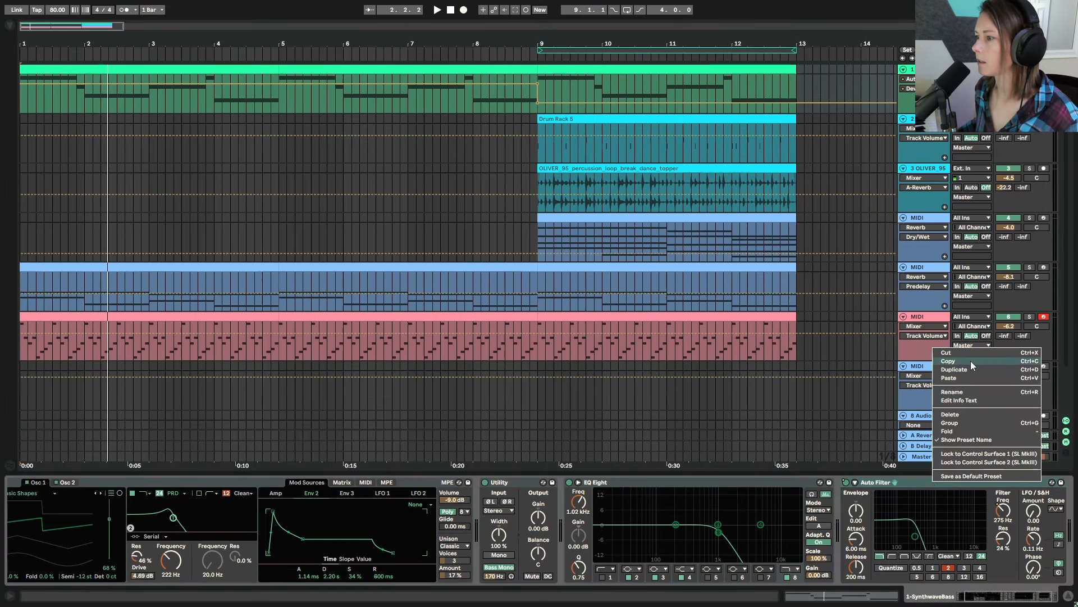
Copy the bass's Auto Filter and paste it onto the arp track after Reverb.
{"action": "left_click", "coordinate": [955, 370]}
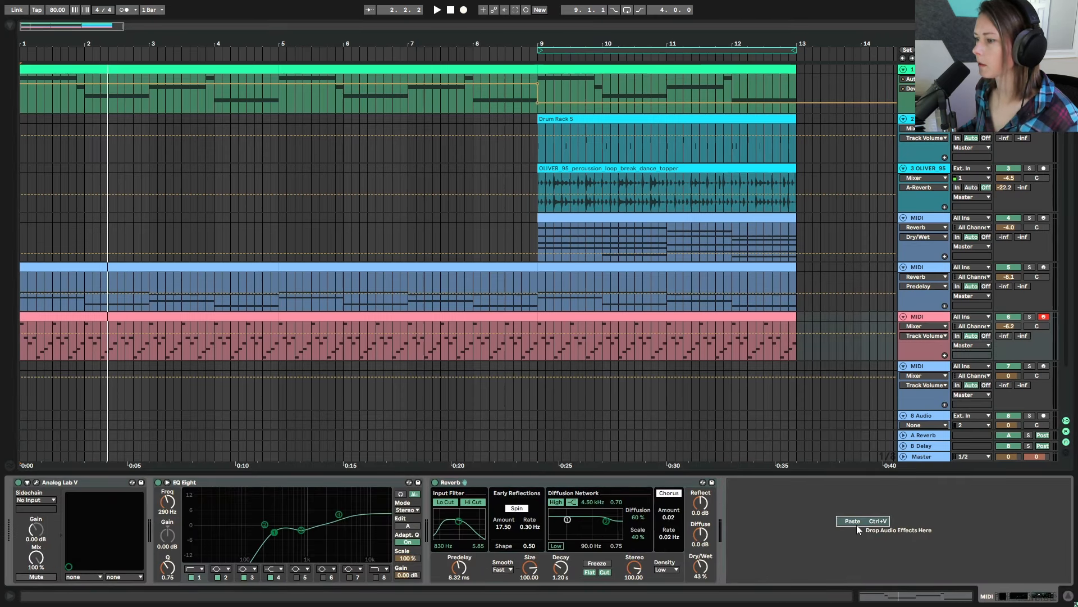
{"action": "left_click", "coordinate": [857, 521]}
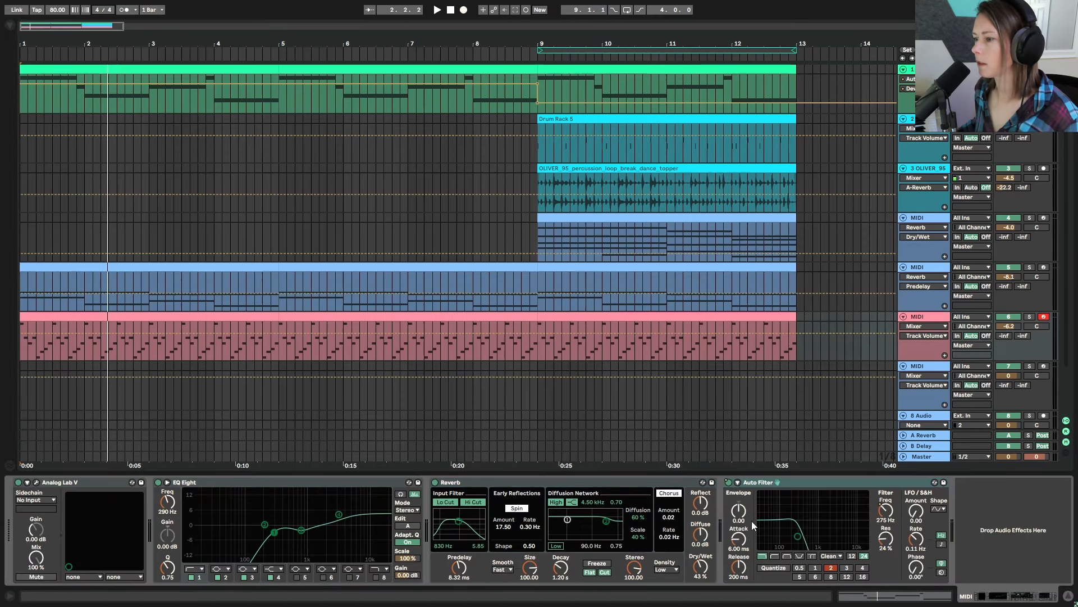